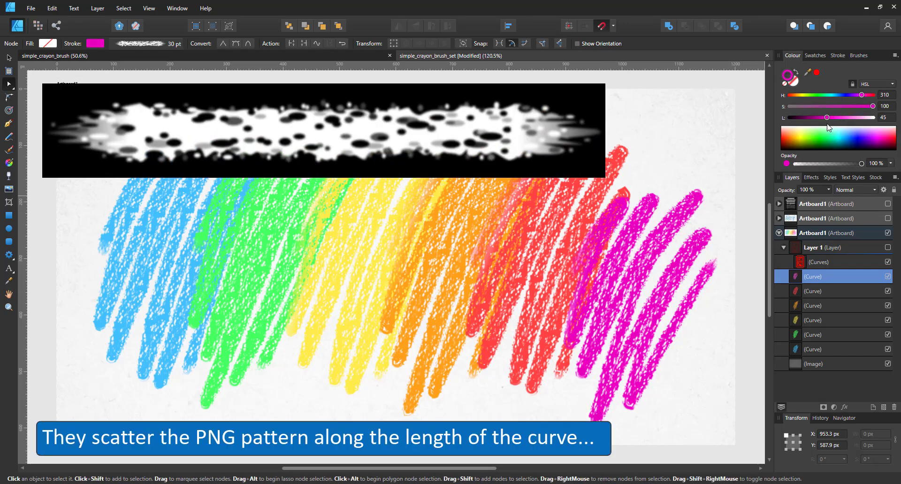
# Draw a white strokeless rectangle on the brush creation artboard
pyautogui.moveTo(861, 94); pyautogui.dragTo(838, 93)
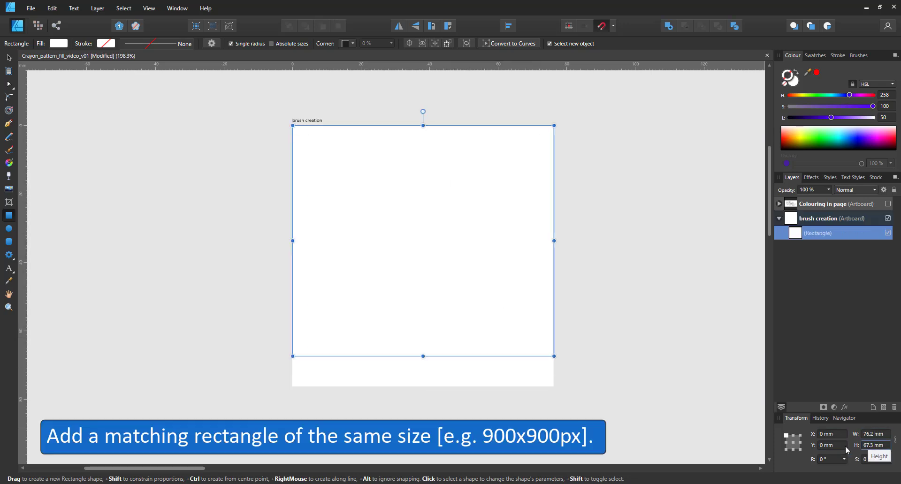
# Make the rectangle a 76.2 mm square and turn it into a symbol via the Symbols panel
pyautogui.write('76.2')
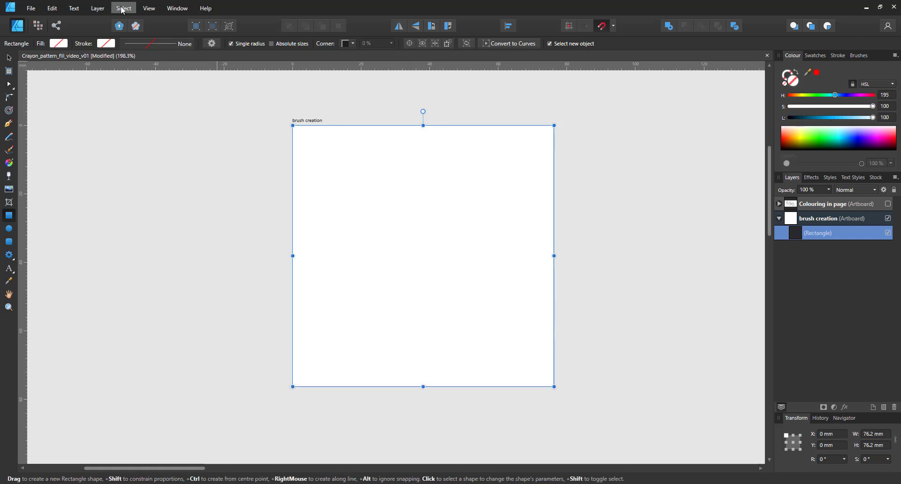
pyautogui.click(152, 7)
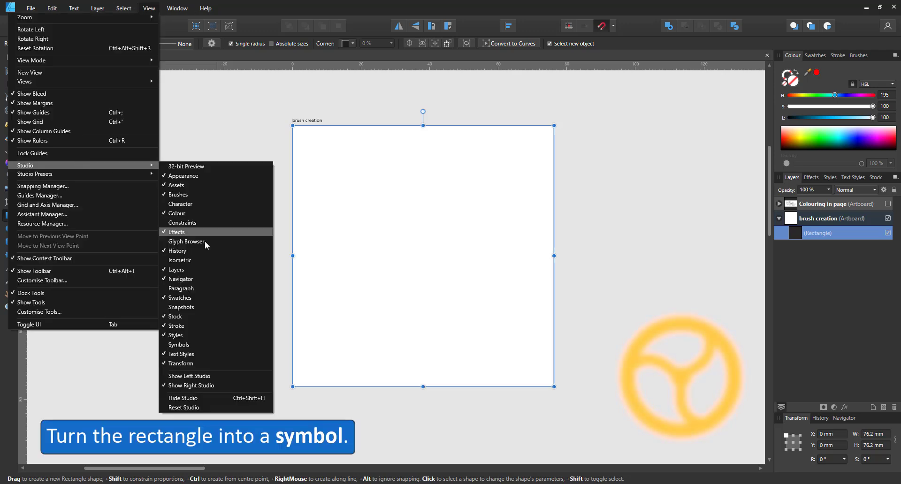
pyautogui.click(178, 345)
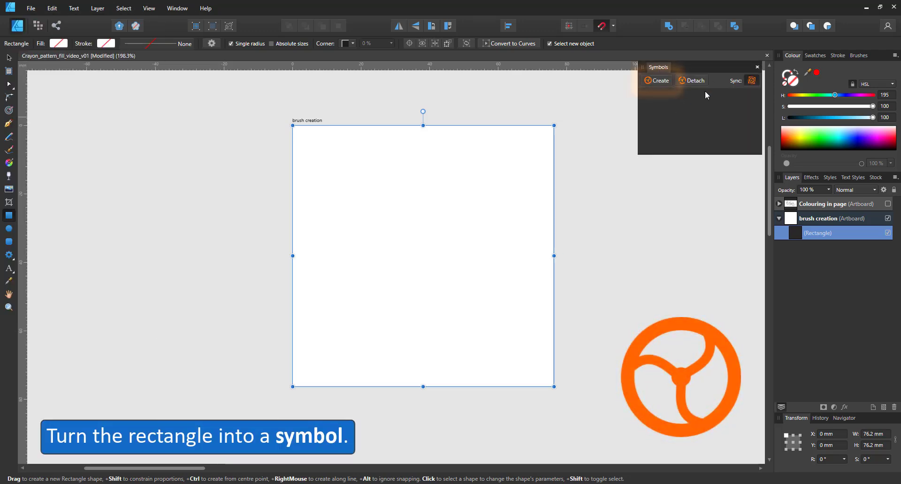
pyautogui.click(657, 80)
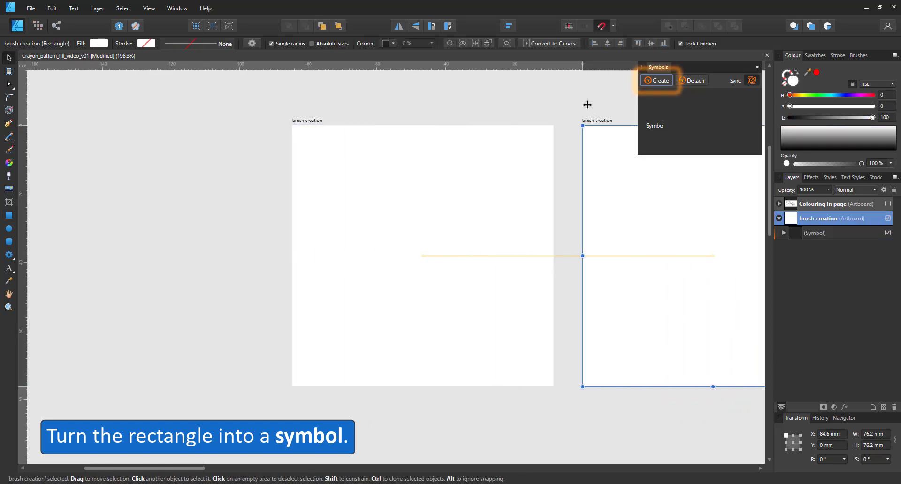
# Duplicate the brush creation artboard into a 3x3 grid of copies
pyautogui.click(656, 80)
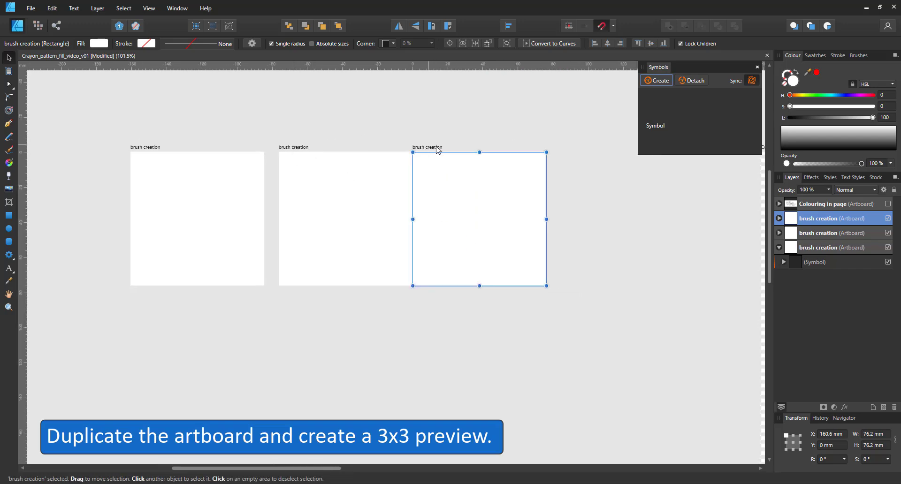
pyautogui.moveTo(479, 219); pyautogui.dragTo(572, 353)
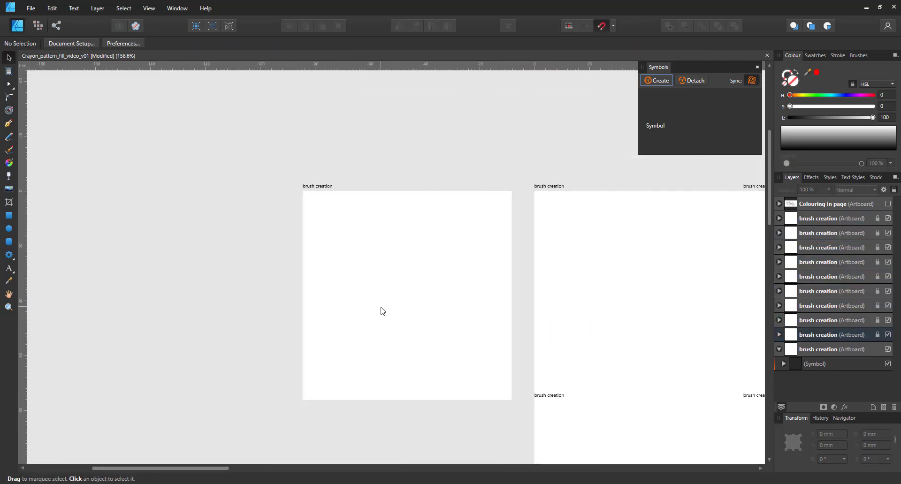
# Draw zigzag lines over the square and give them all a thick Chris' Simple Crayons brush stroke
pyautogui.click(8, 96)
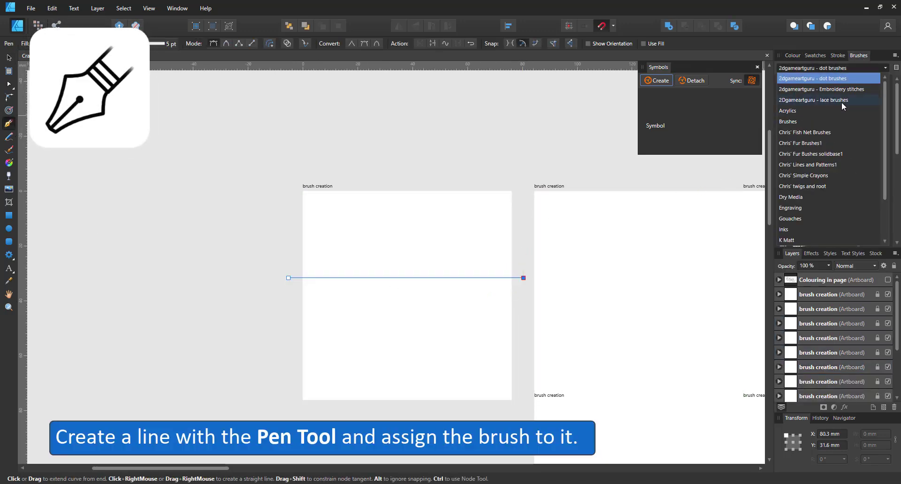
pyautogui.click(803, 176)
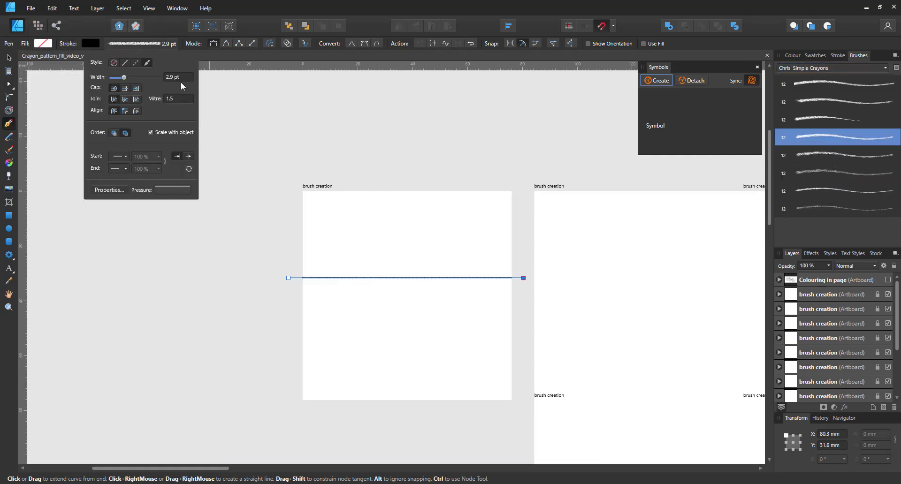
pyautogui.moveTo(118, 77); pyautogui.dragTo(137, 77)
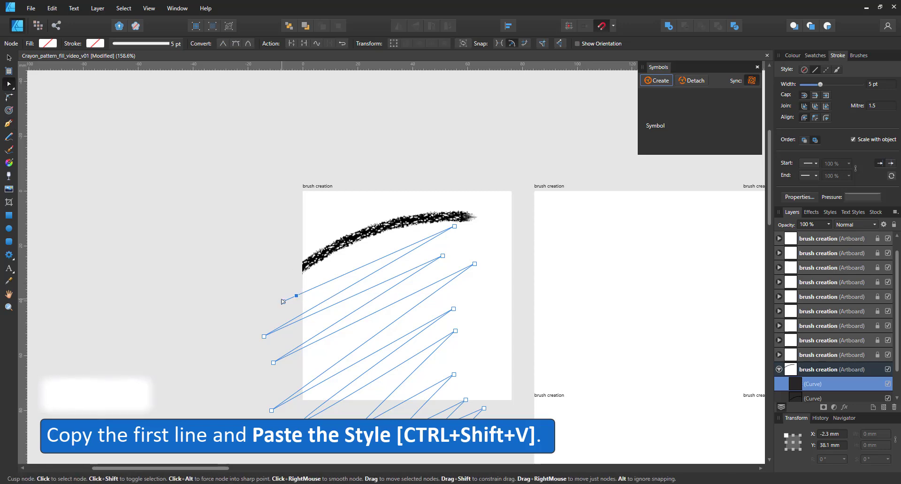
pyautogui.press('ctrl+c')
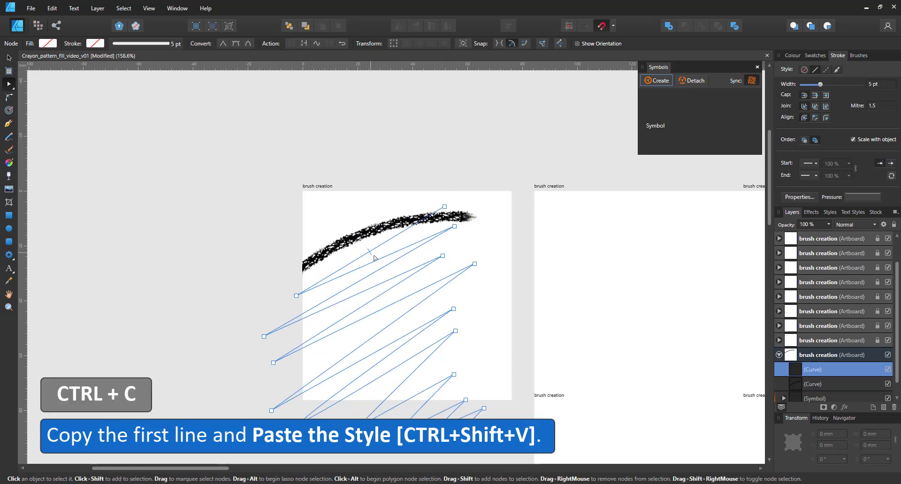
pyautogui.press('Ctrl+Shift+V')
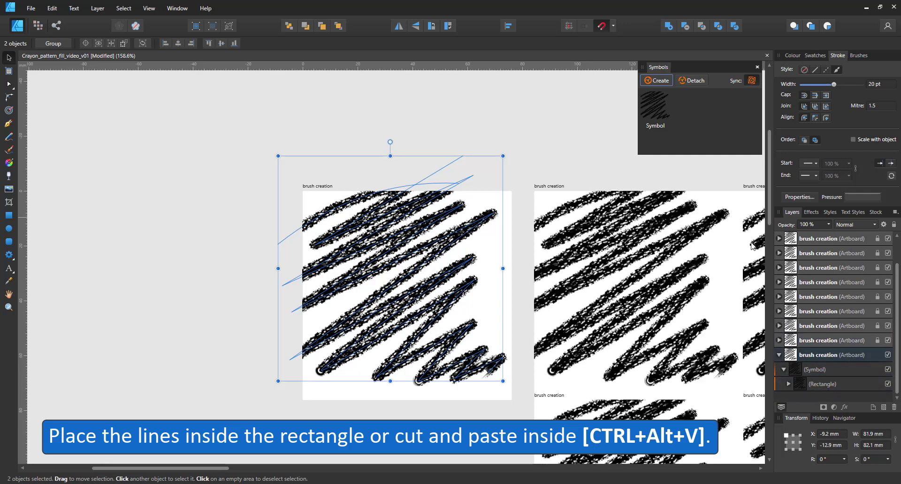
# Clip the crayon lines inside the square rectangle with Paste Inside
pyautogui.press('ctrl+alt+v')
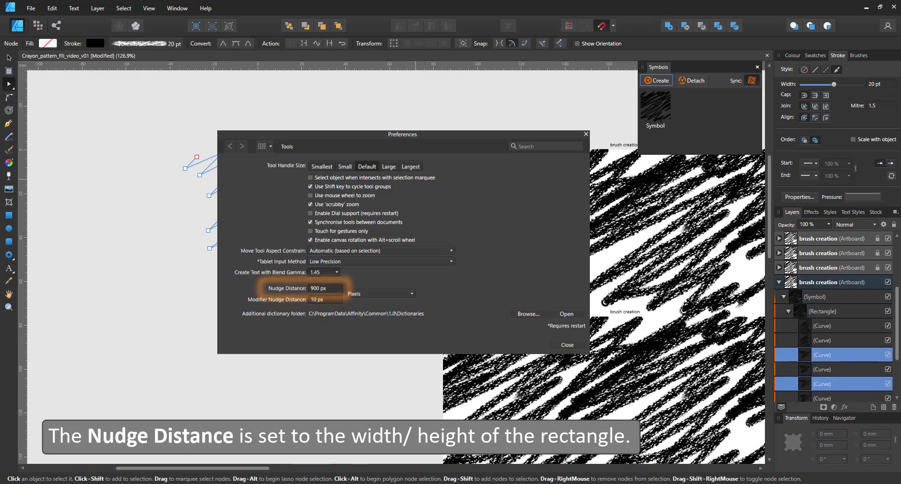
# Close Preferences and shift crayon lines across the tile edges so the grey pattern tiles seamlessly
pyautogui.click(567, 345)
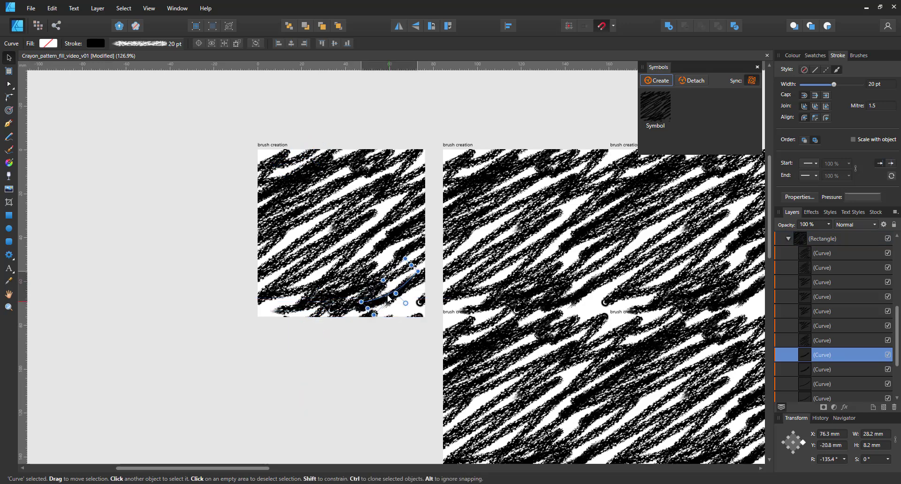
pyautogui.moveTo(385, 293); pyautogui.dragTo(216, 311)
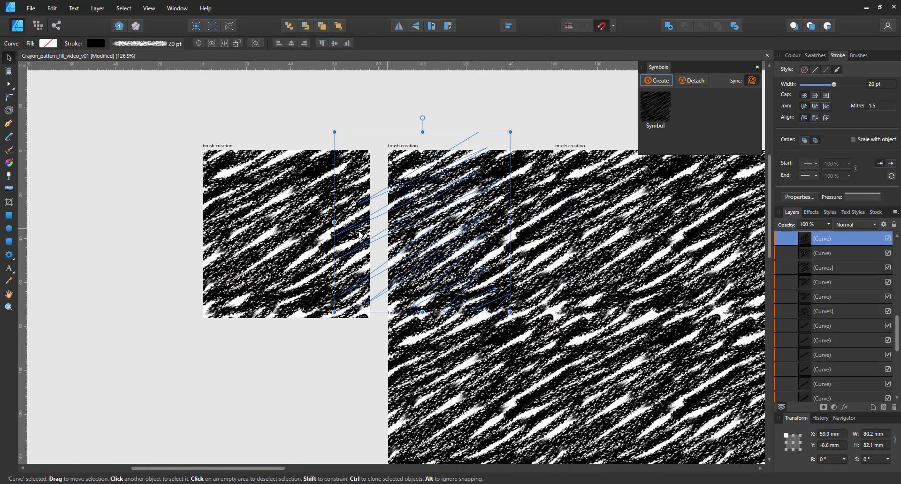
pyautogui.click(8, 85)
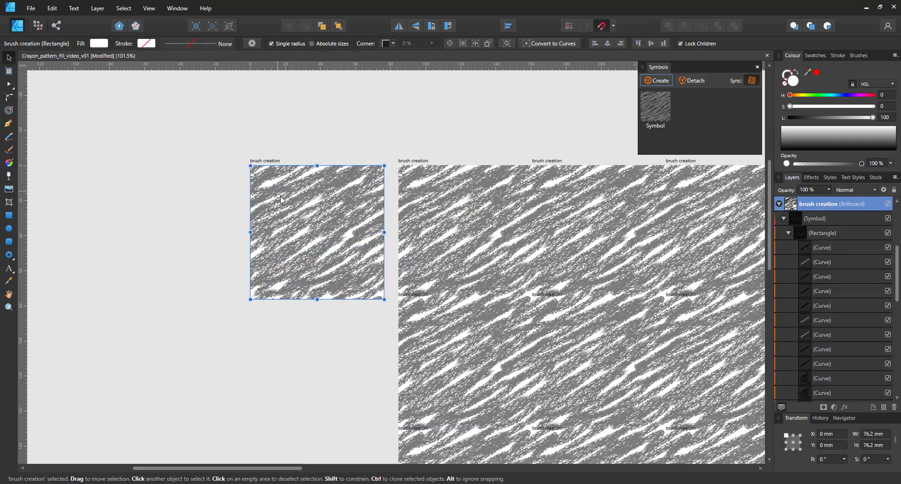
# Give the document a transparent background in Document Setup
pyautogui.click(34, 9)
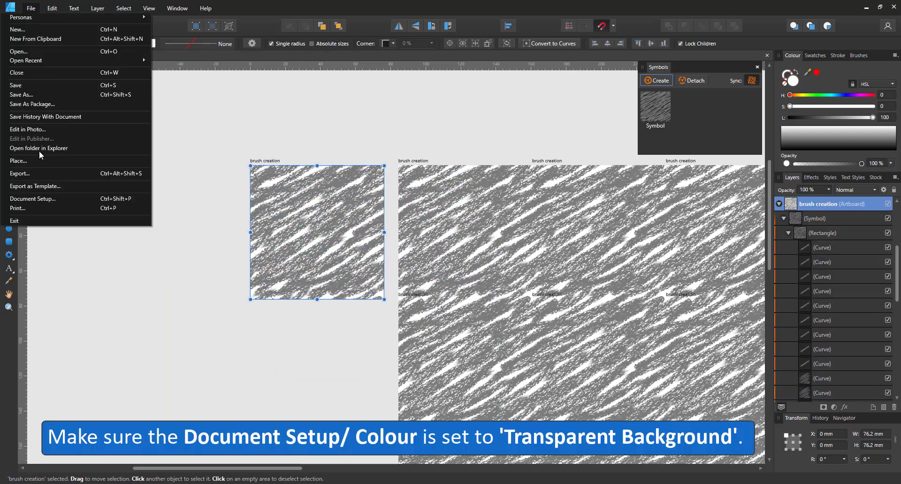
pyautogui.click(33, 198)
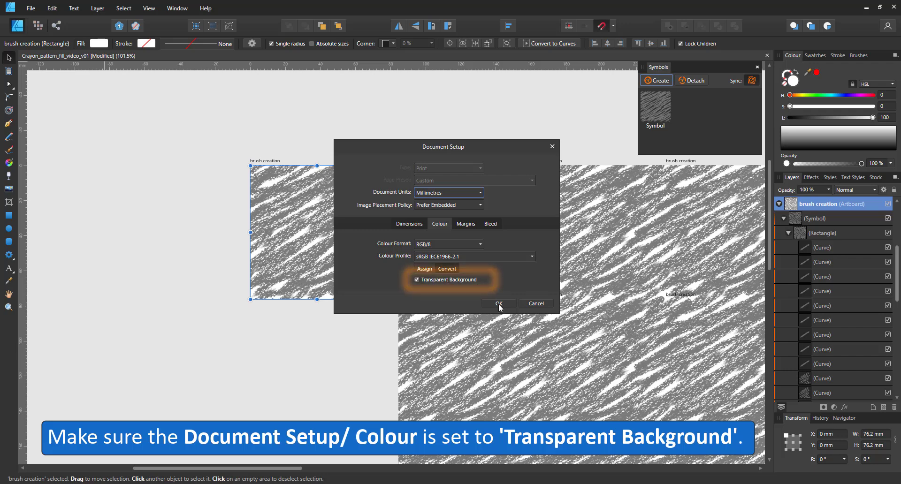
pyautogui.click(498, 303)
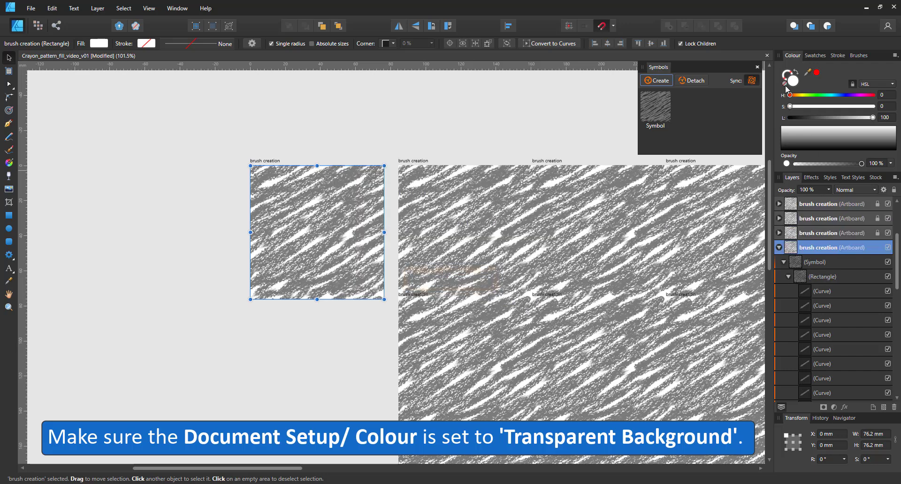
# Export the tile rectangle as a PNG named 'pattern'
pyautogui.click(31, 9)
pyautogui.write('pattern')
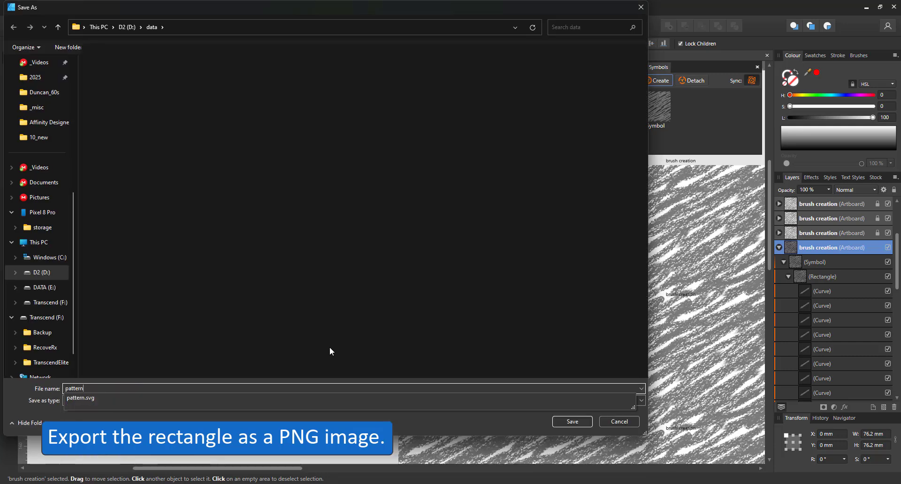
pyautogui.click(573, 421)
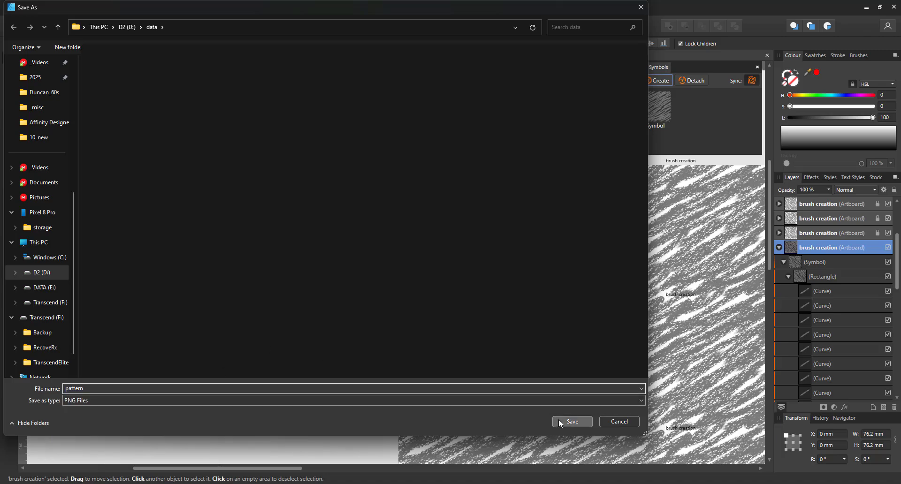
pyautogui.click(573, 421)
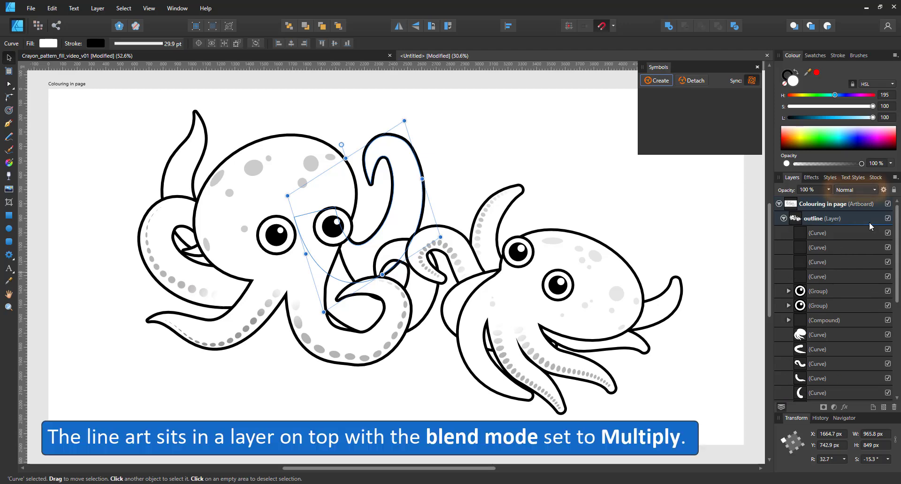
# Set the octopus body's fill type to Bitmap, opening the image file picker
pyautogui.click(821, 218)
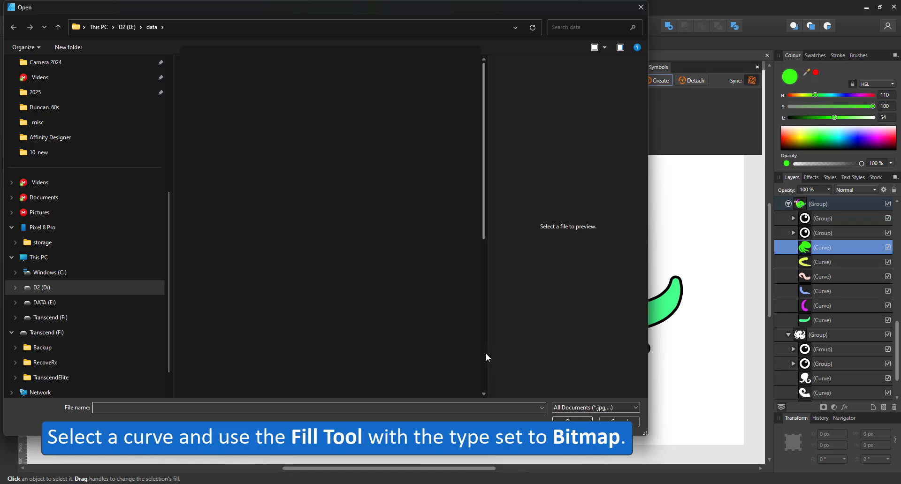
# Load the pattern PNG as the right octopus body's bitmap fill
pyautogui.click(304, 223)
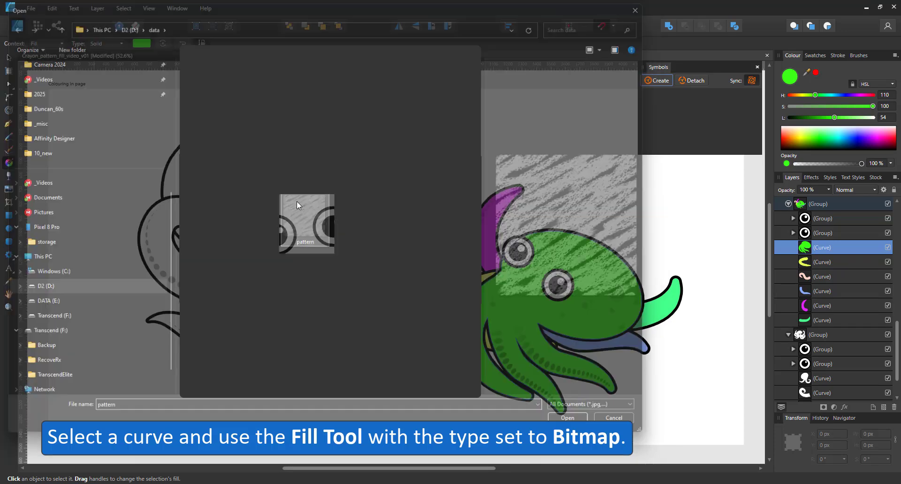
pyautogui.click(568, 417)
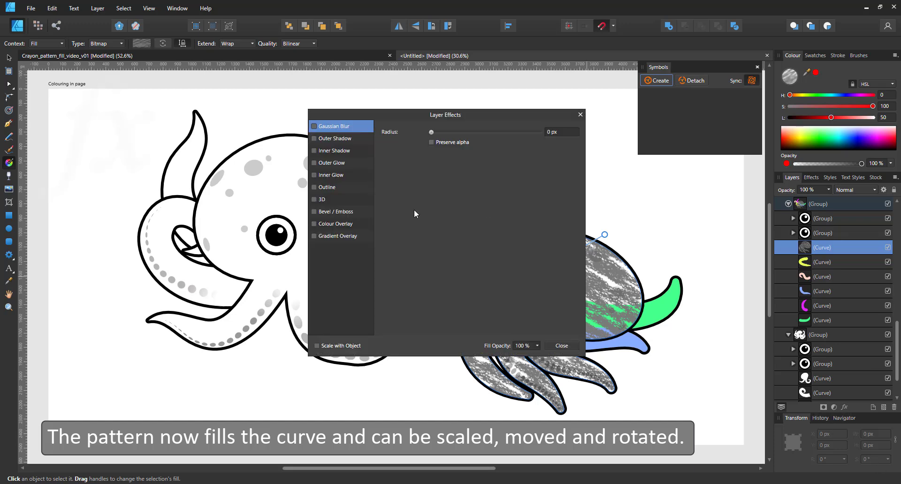
# Add a pink Colour Overlay to the body pattern and adjust the purple piece's overlay
pyautogui.click(313, 223)
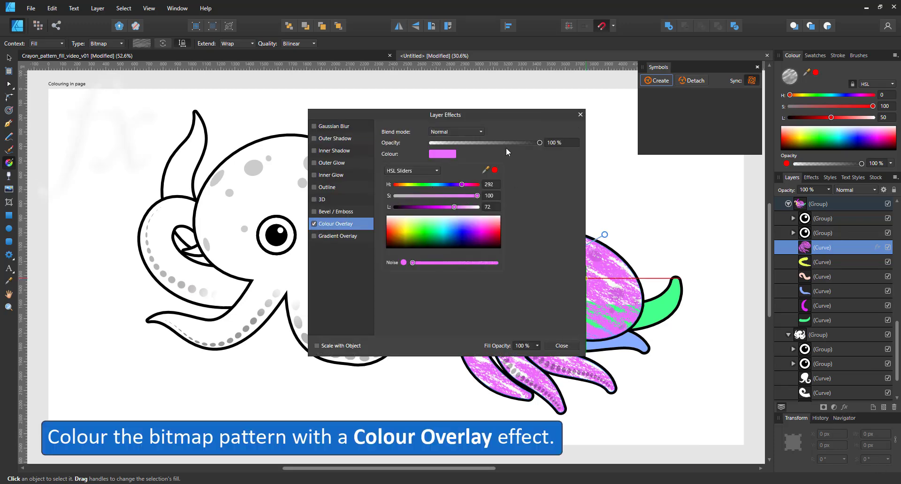
pyautogui.click(562, 345)
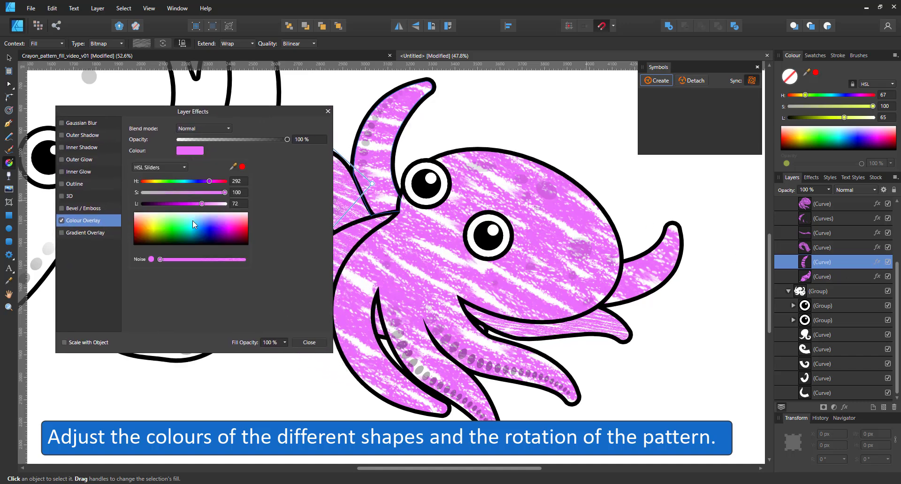
pyautogui.moveTo(201, 203); pyautogui.dragTo(189, 204)
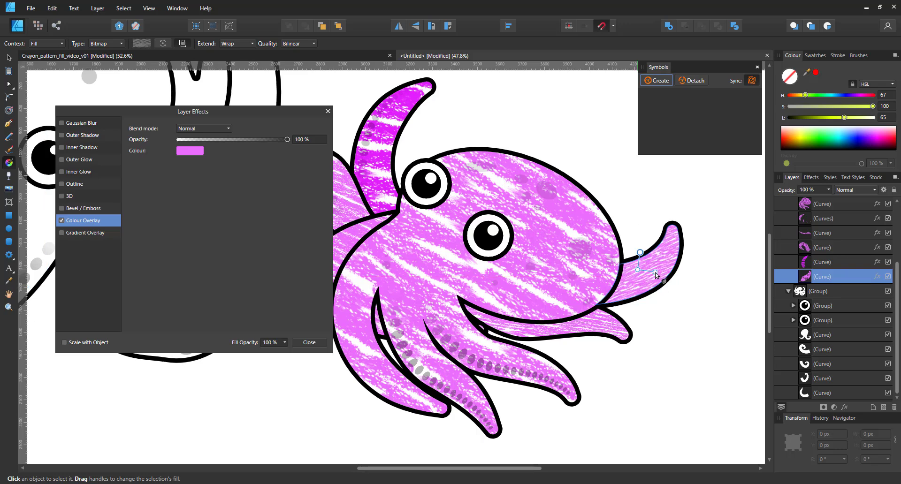
# Recolour the tentacle, underside and curled pieces in darker magenta and purple shades
pyautogui.click(190, 151)
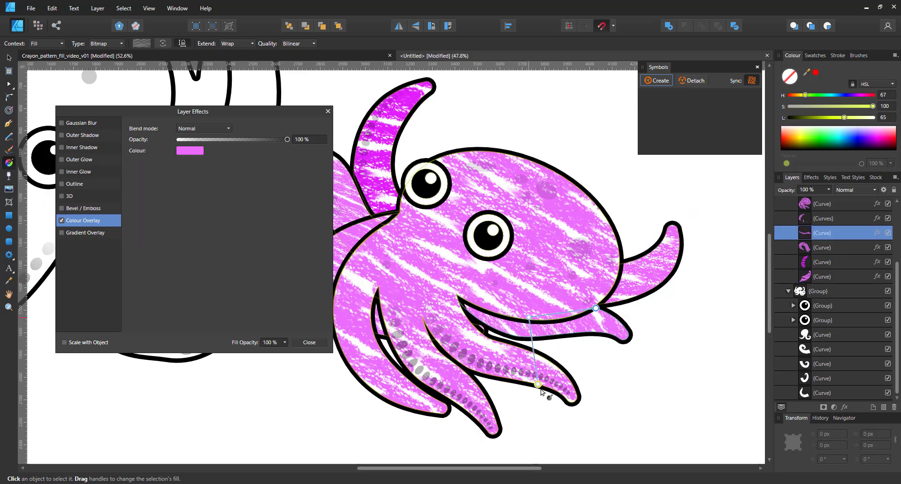
pyautogui.click(190, 151)
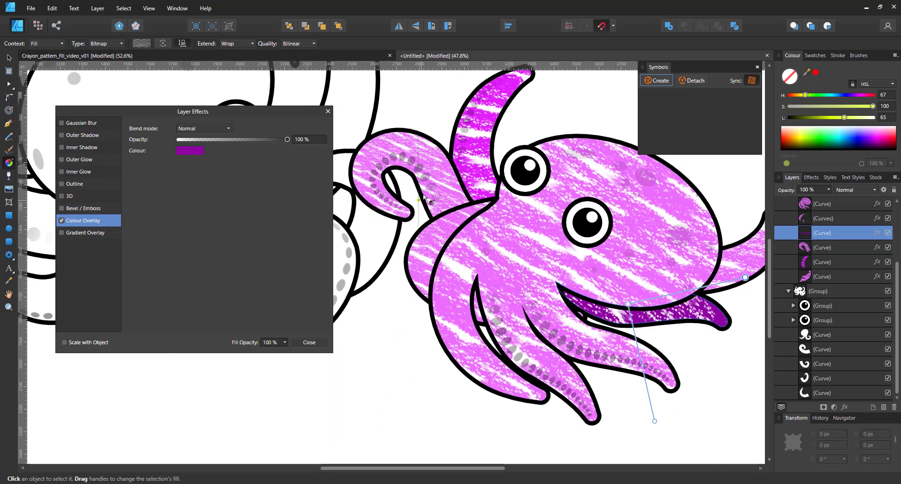
pyautogui.click(190, 150)
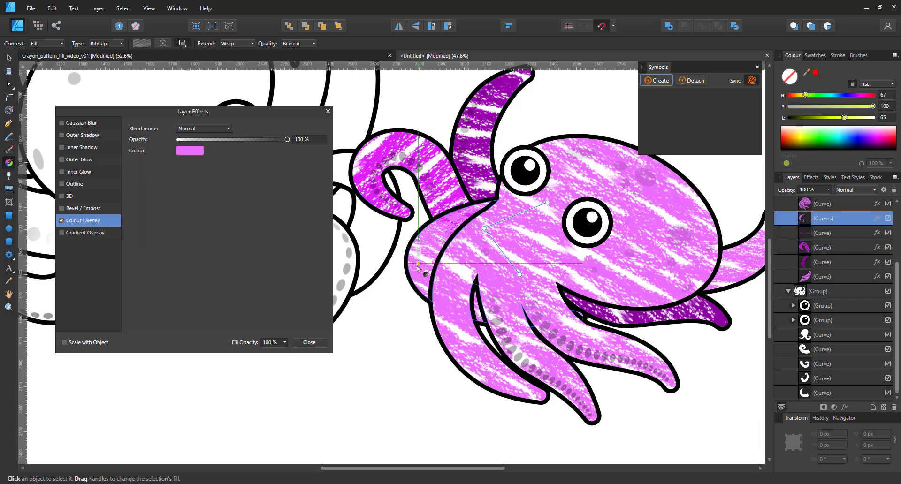
pyautogui.click(189, 150)
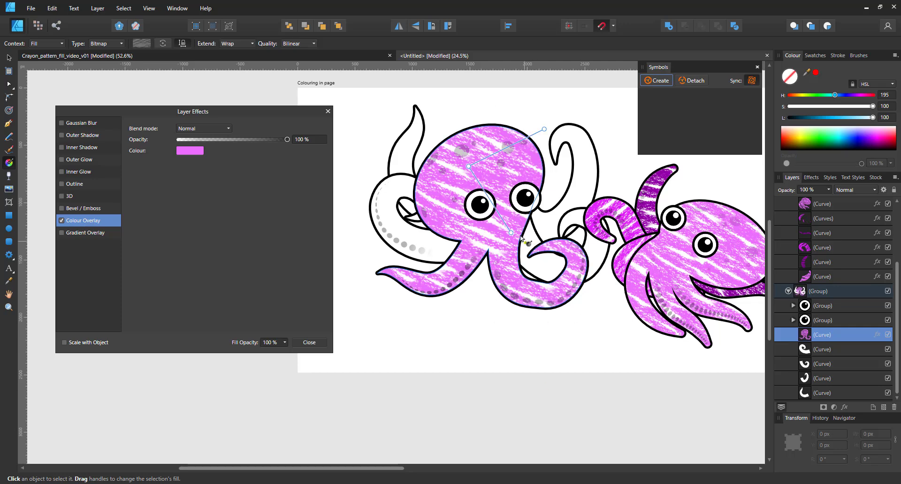
# Shift the left octopus's Colour Overlay hue to red and adjust its lightness
pyautogui.click(189, 150)
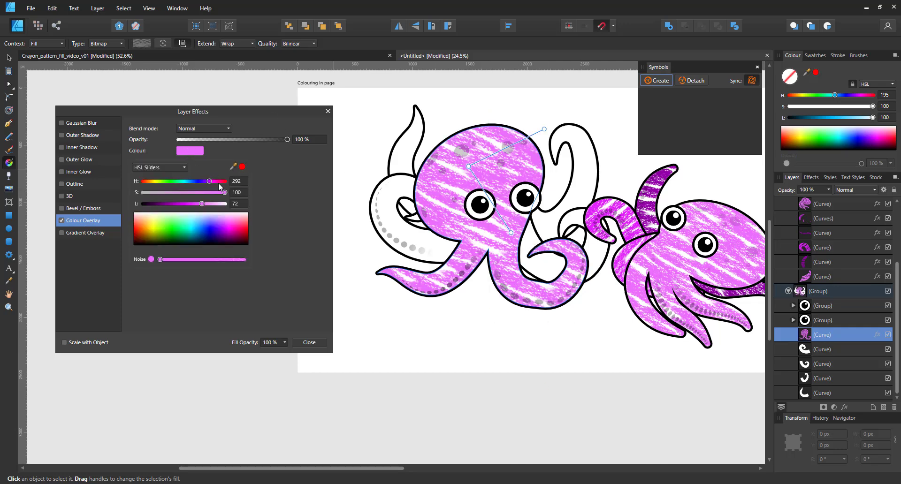
pyautogui.moveTo(210, 181); pyautogui.dragTo(226, 181)
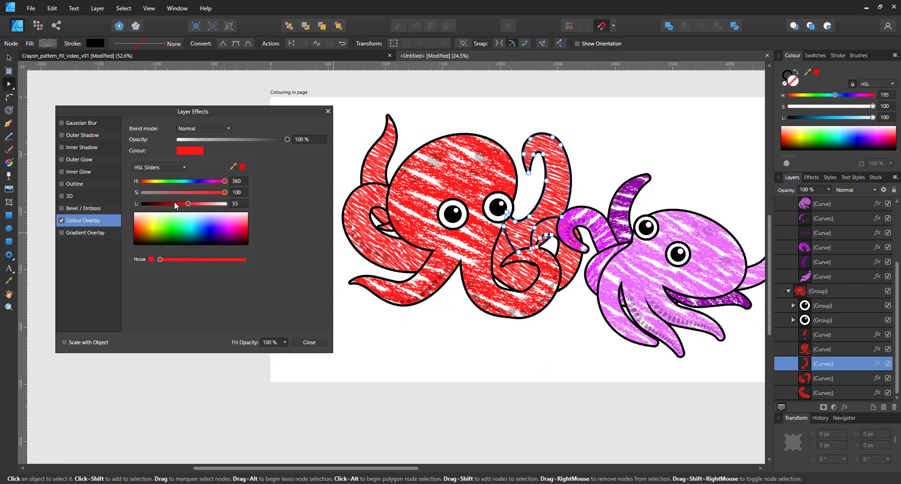
pyautogui.moveTo(187, 204); pyautogui.dragTo(175, 203)
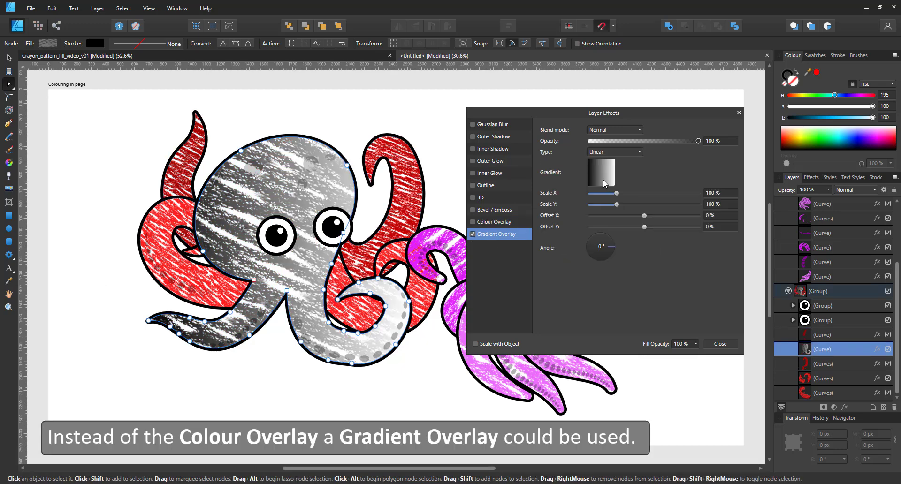
# Edit the gradient stops to red-orange at 90°, then switch Gradient Overlay off, keeping the red Colour Overlay
pyautogui.click(601, 173)
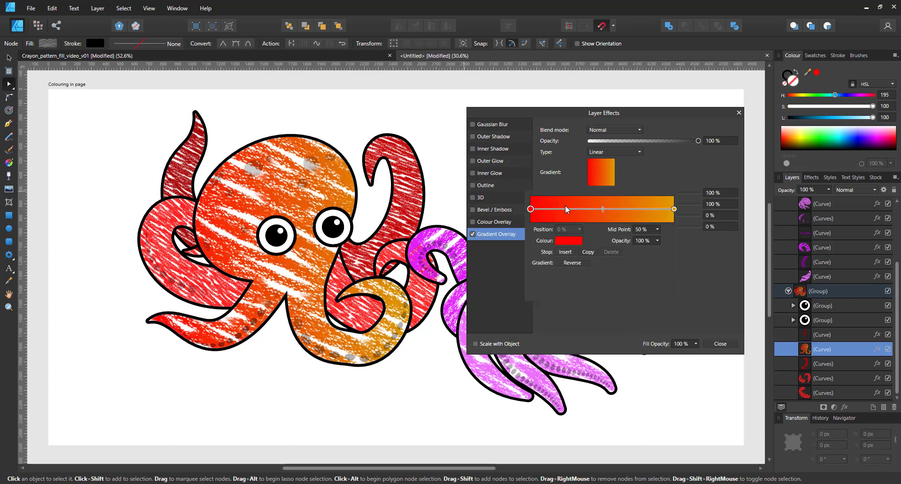
pyautogui.moveTo(530, 208); pyautogui.dragTo(600, 208)
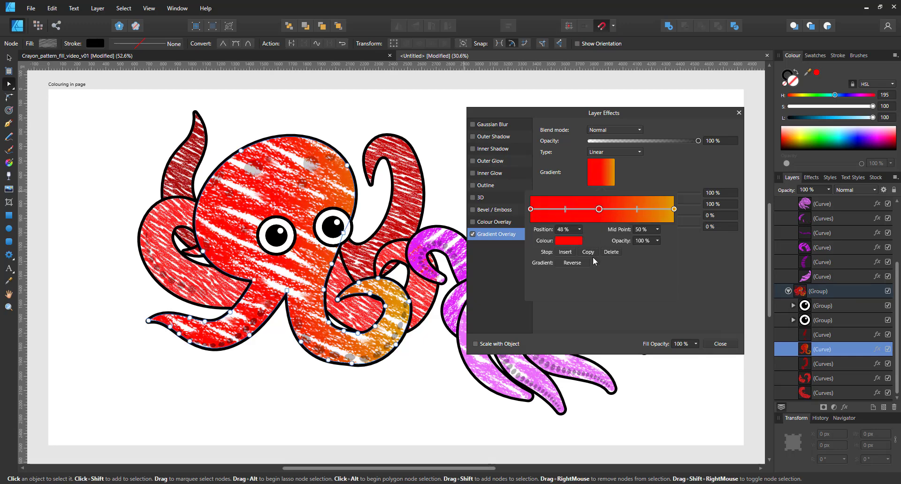
pyautogui.moveTo(587, 264)
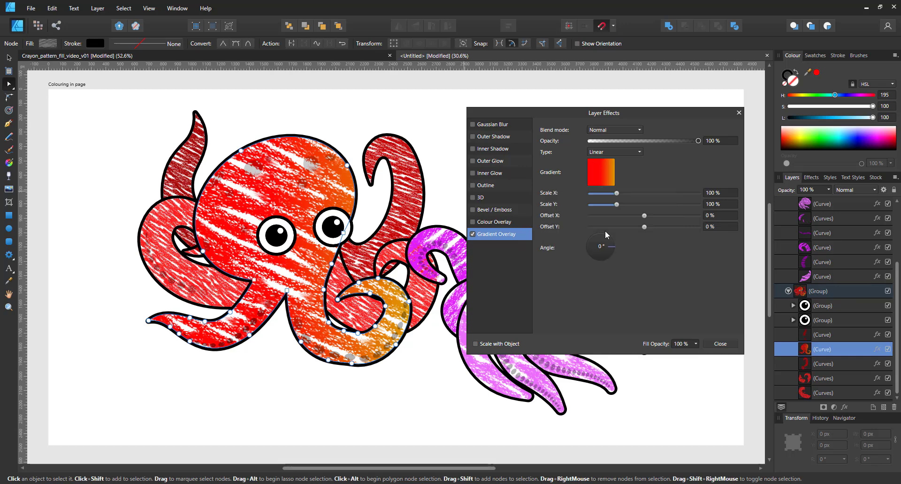
pyautogui.moveTo(607, 247); pyautogui.dragTo(601, 238)
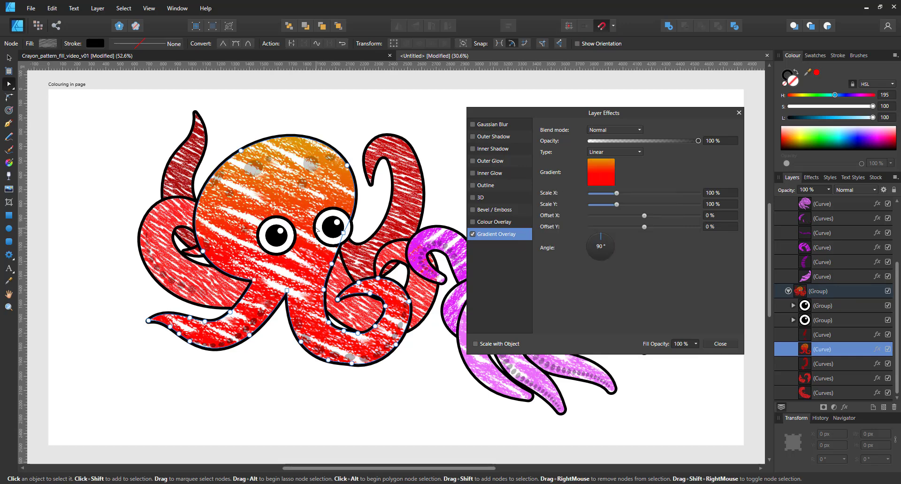
pyautogui.moveTo(604, 135)
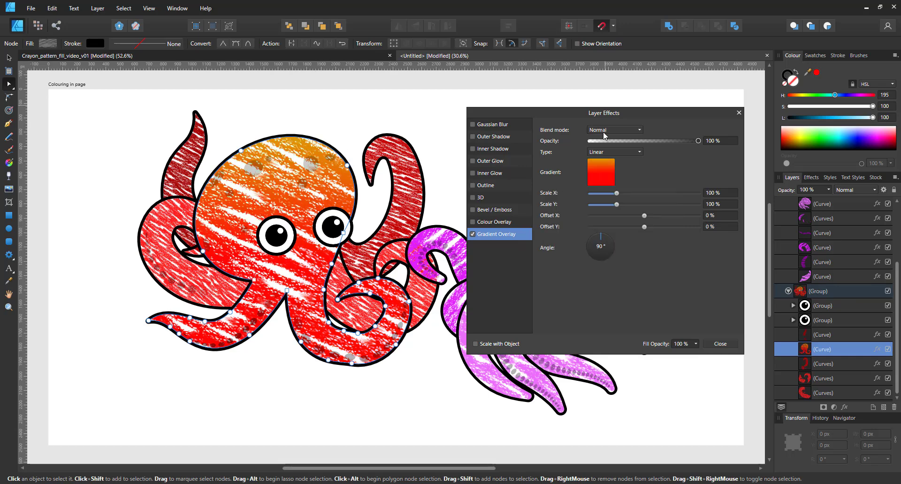
pyautogui.click(498, 222)
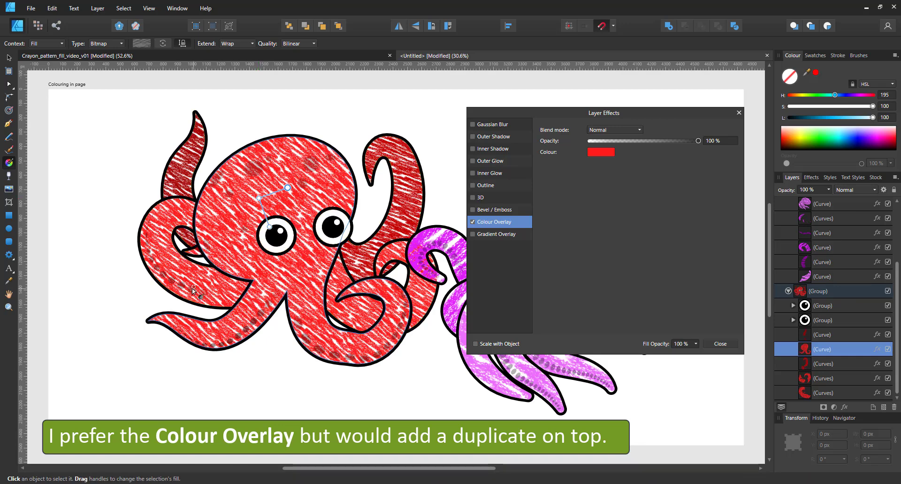
# Darken the Colour Overlay on a rear tentacle of the left octopus
pyautogui.click(601, 151)
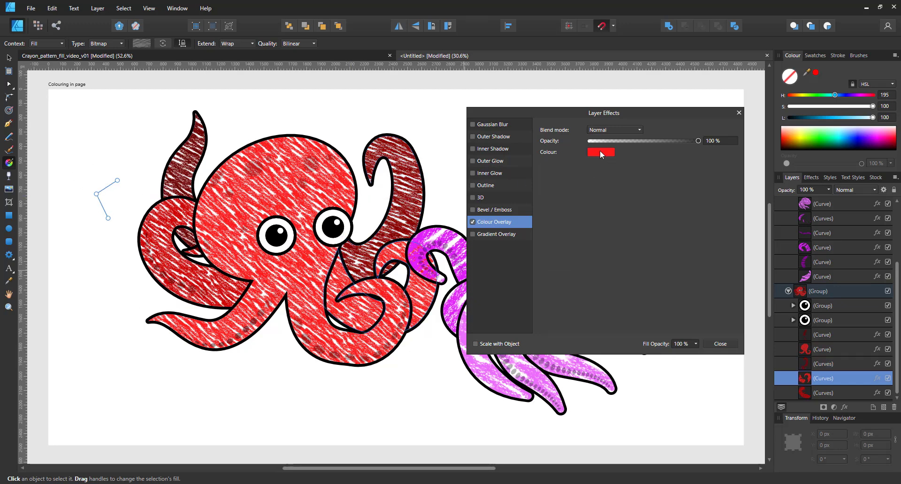
pyautogui.click(601, 152)
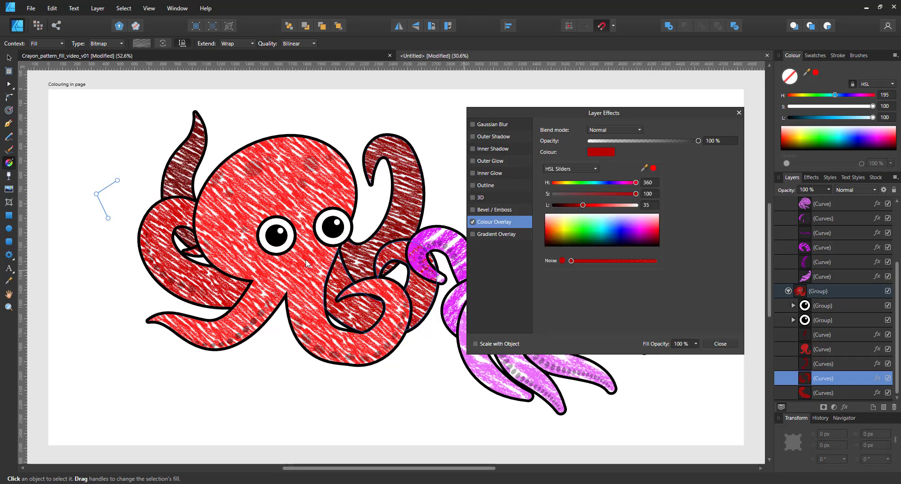
pyautogui.click(720, 344)
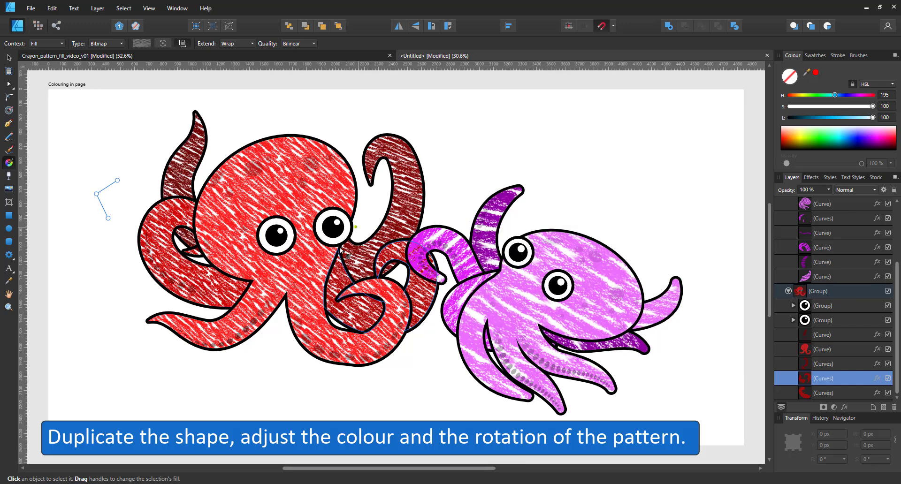
# Give the duplicated body a yellow Colour Overlay and fade it downward with a Transparency gradient
pyautogui.click(288, 199)
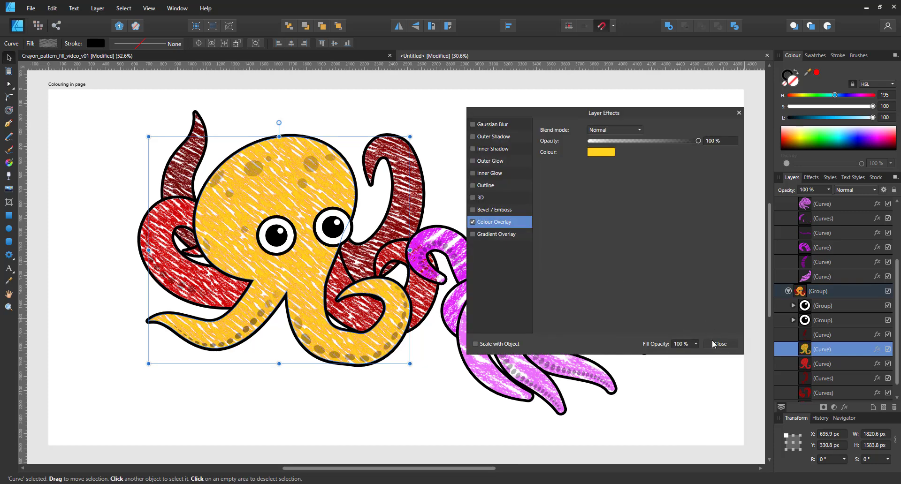
pyautogui.click(721, 343)
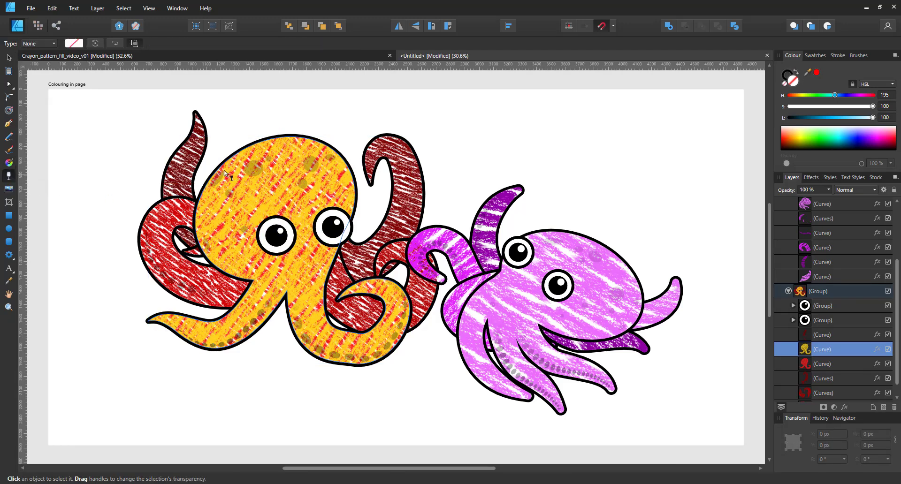
pyautogui.moveTo(283, 137); pyautogui.dragTo(293, 252)
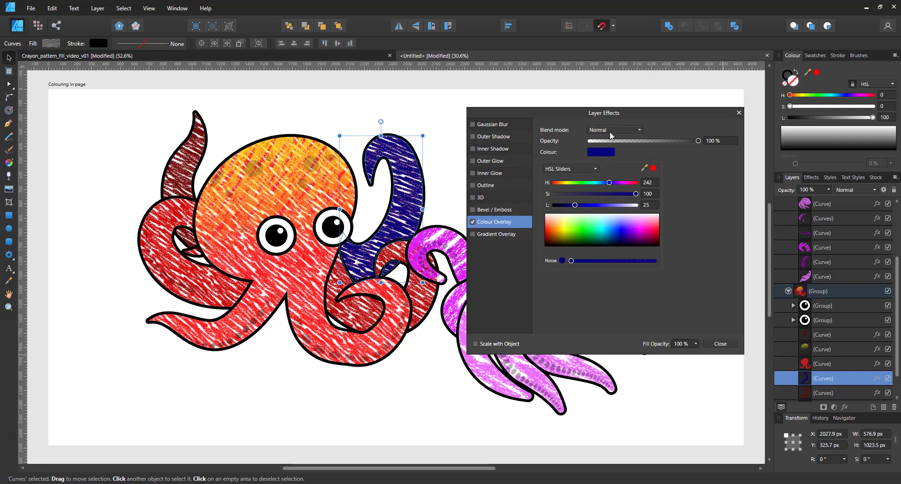
# Give the duplicated purple head a cyan Colour Overlay fading into pink
pyautogui.click(868, 190)
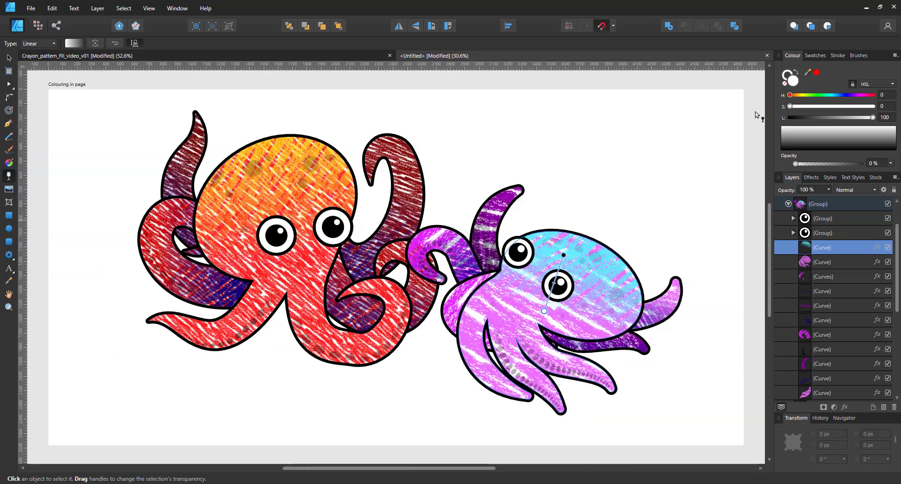
pyautogui.moveTo(809, 89)
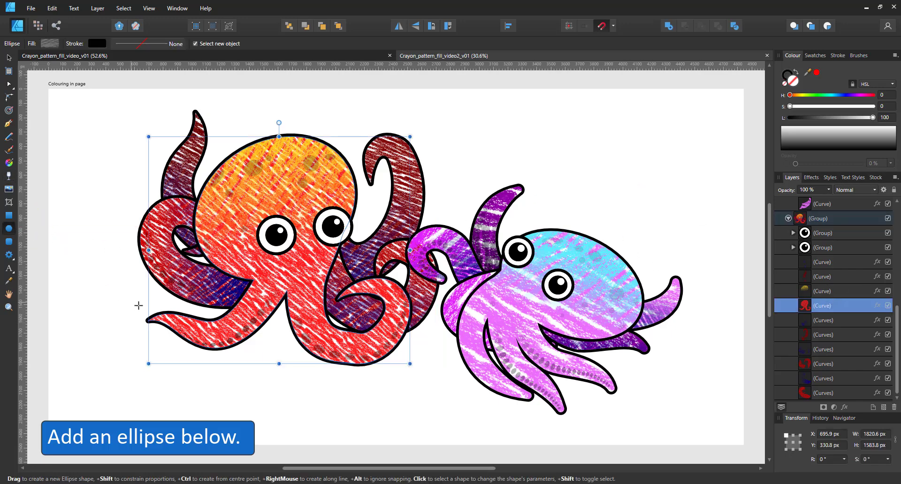
# Draw a wide grey crayon ellipse under both octopuses and add its look as a new style
pyautogui.moveTo(124, 313); pyautogui.dragTo(685, 408)
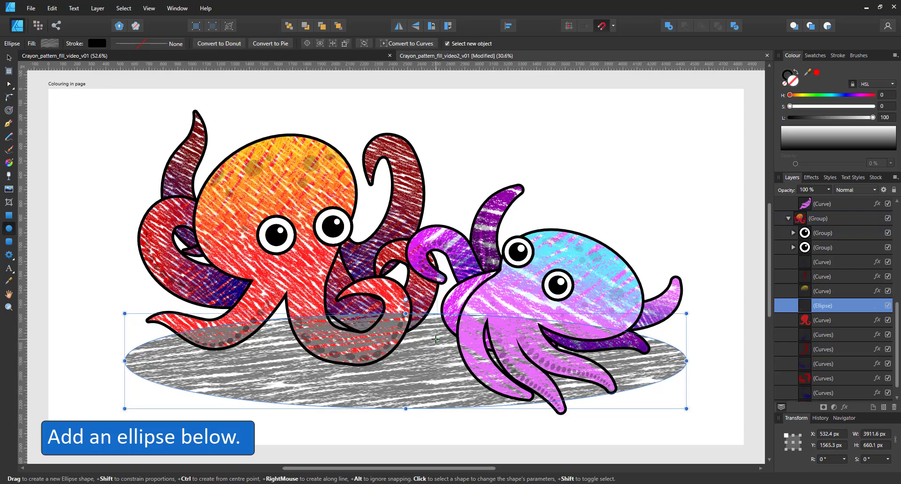
pyautogui.click(829, 178)
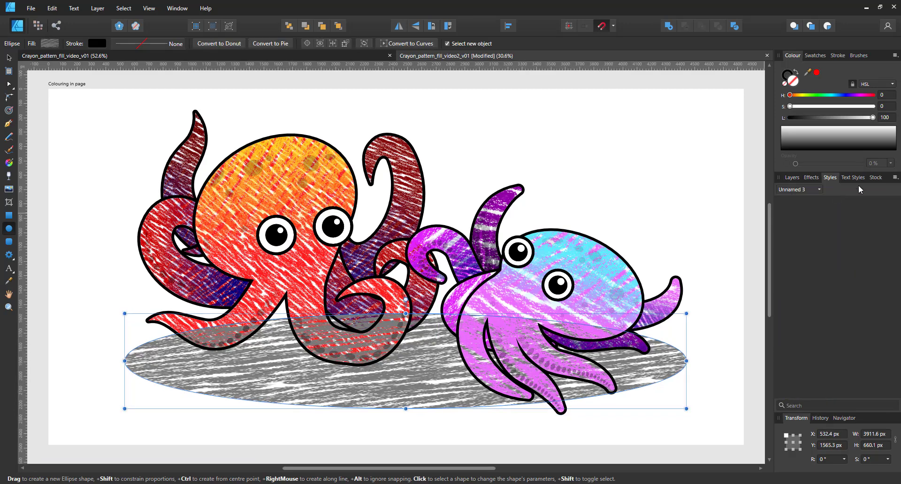
pyautogui.click(896, 177)
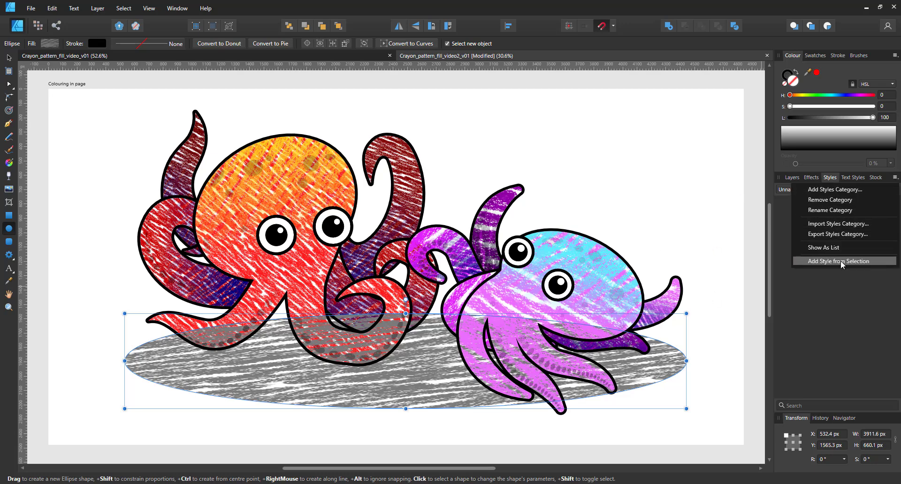
pyautogui.click(838, 261)
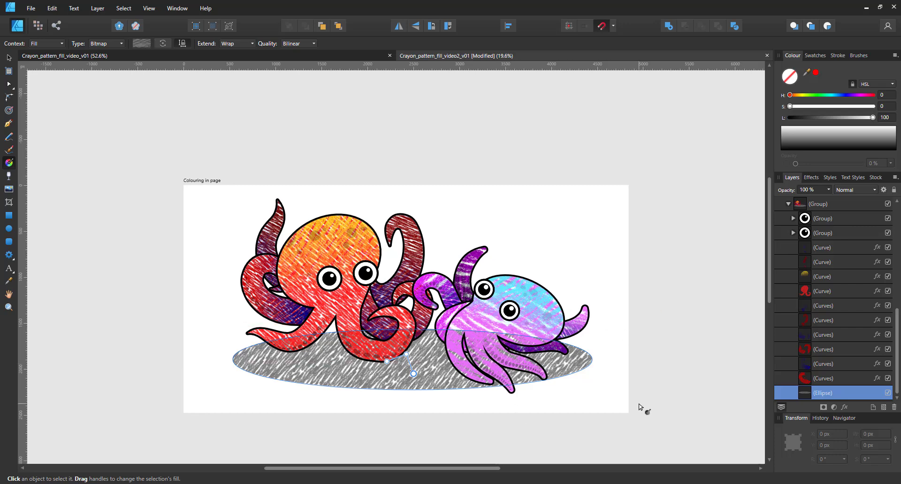
# Move the Ellipse layer to the bottom of the Layers panel, behind the octopuses
pyautogui.click(822, 291)
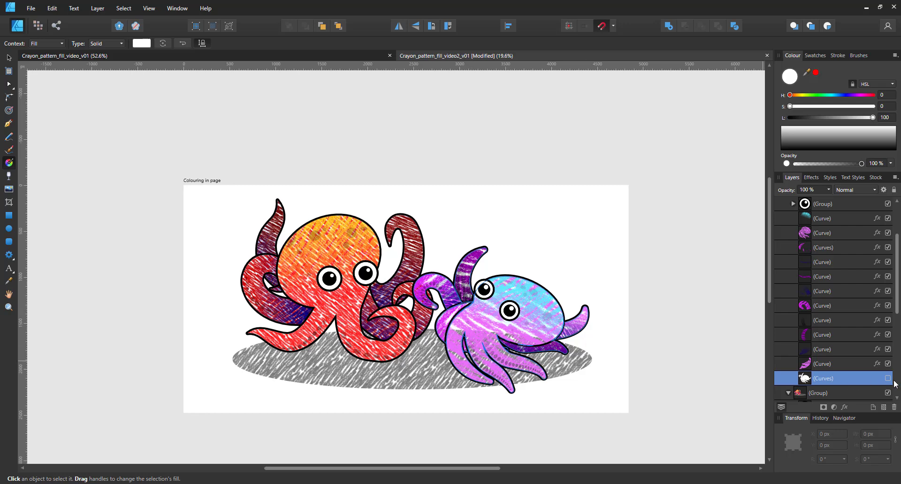
# Select the octopus group in the Layers panel and expand it to locate the shadow ellipse
pyautogui.click(819, 392)
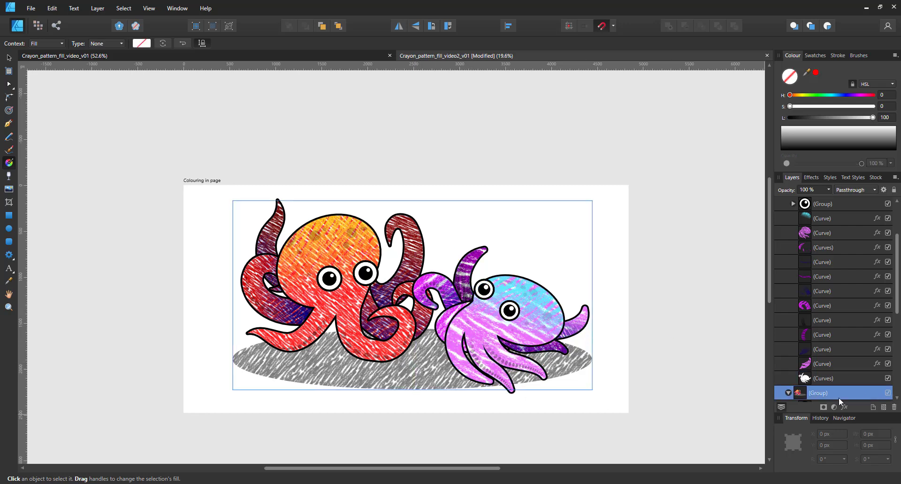
pyautogui.rightClick(835, 394)
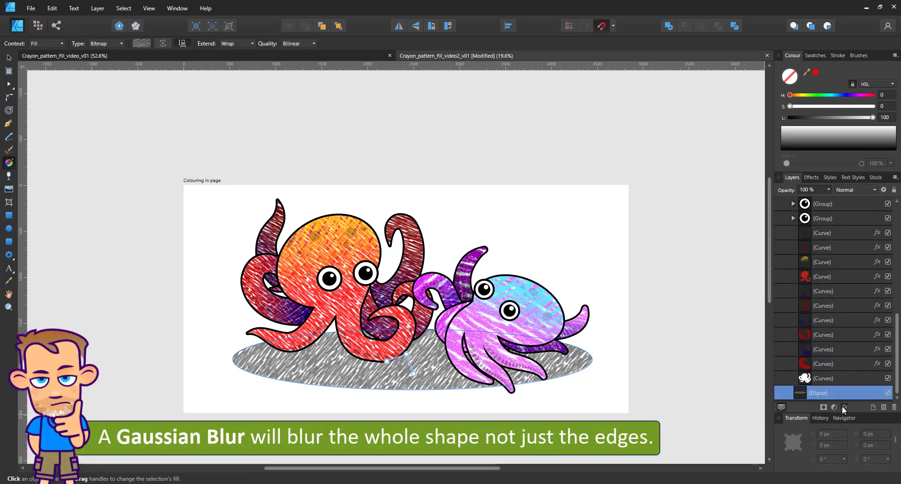
# Apply Gaussian Blur to a solid red ellipse copy and mask it to the crayon shadow ellipse below
pyautogui.click(845, 408)
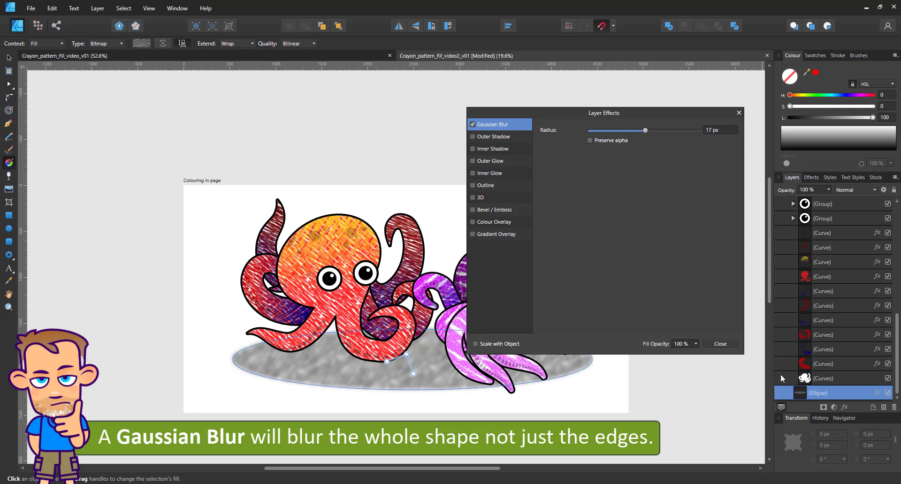
pyautogui.click(720, 344)
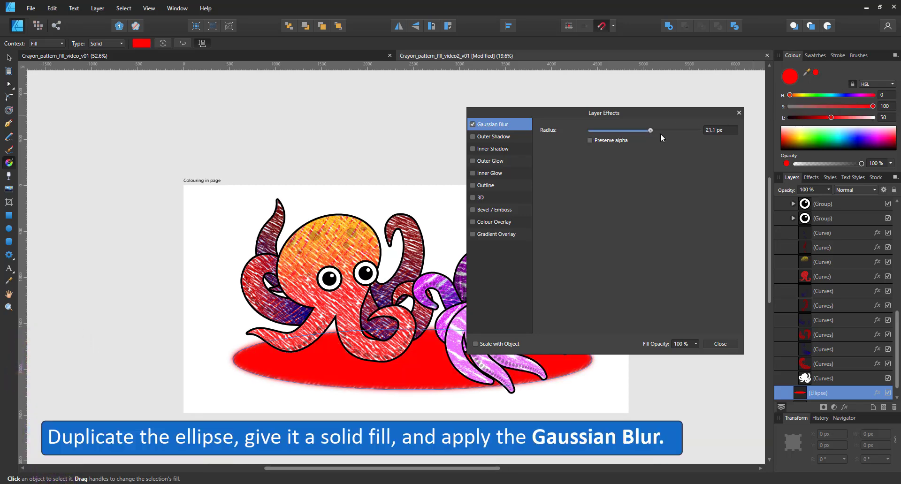
pyautogui.click(720, 344)
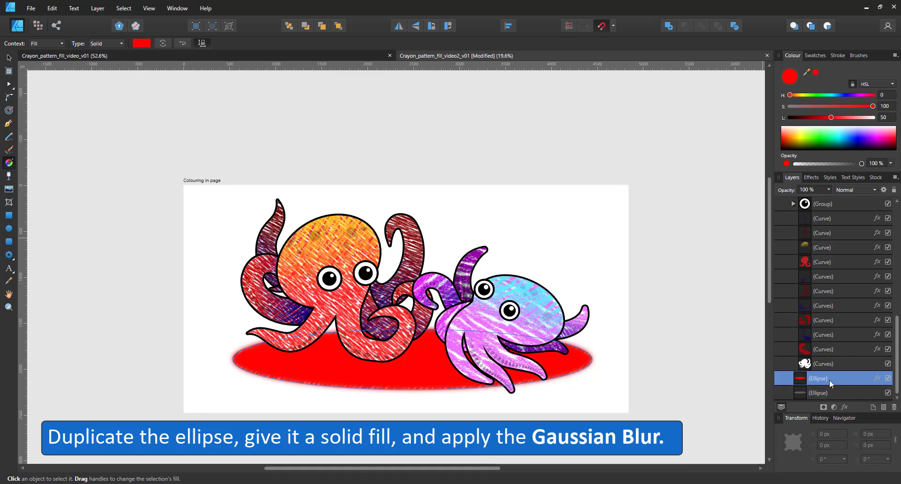
pyautogui.rightClick(832, 383)
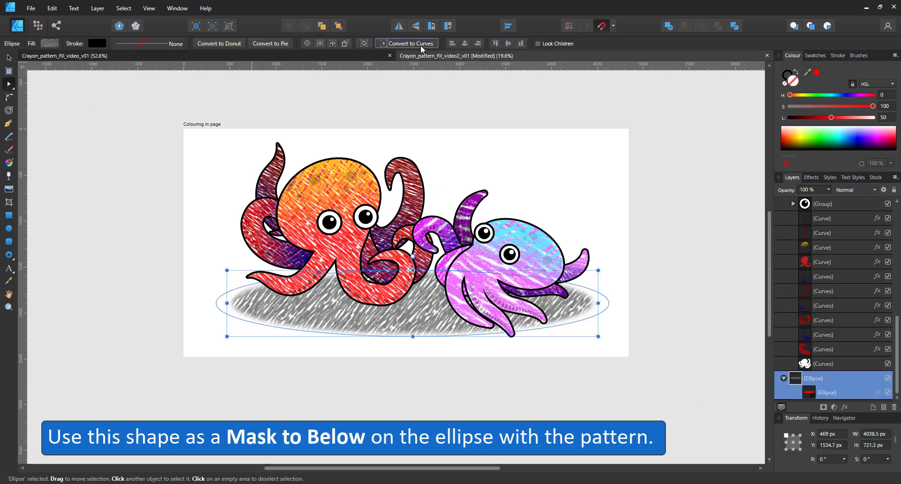
# Convert the shadow ellipse to curves, reshape it over its mask, and enable a black Colour Overlay
pyautogui.click(409, 43)
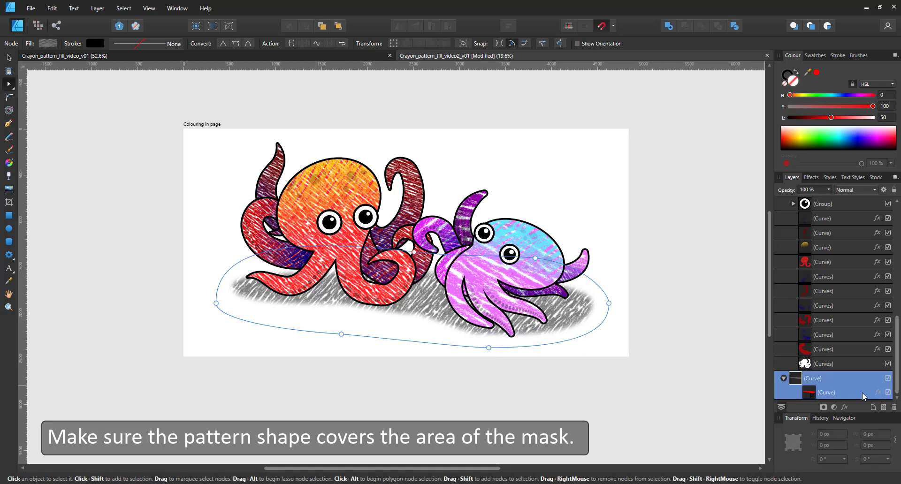
pyautogui.doubleClick(813, 379)
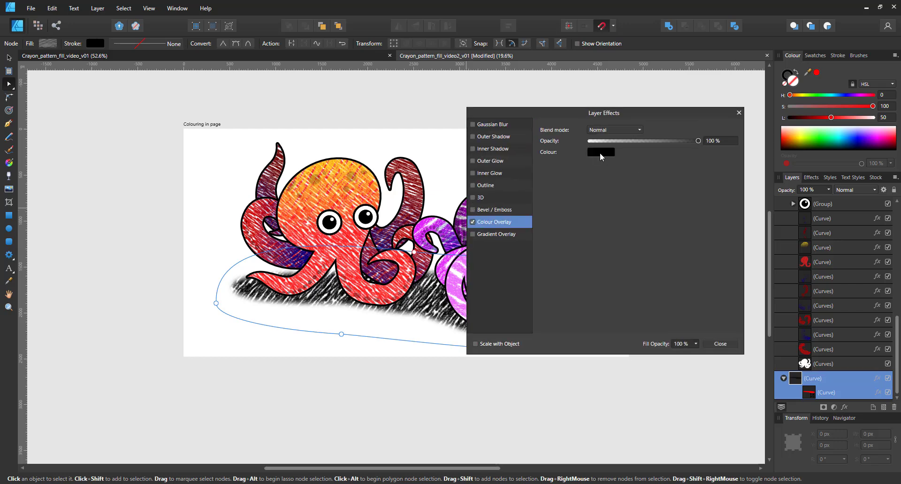
# Tint the shadow's Colour Overlay sandy beige with the HSL sliders
pyautogui.click(601, 153)
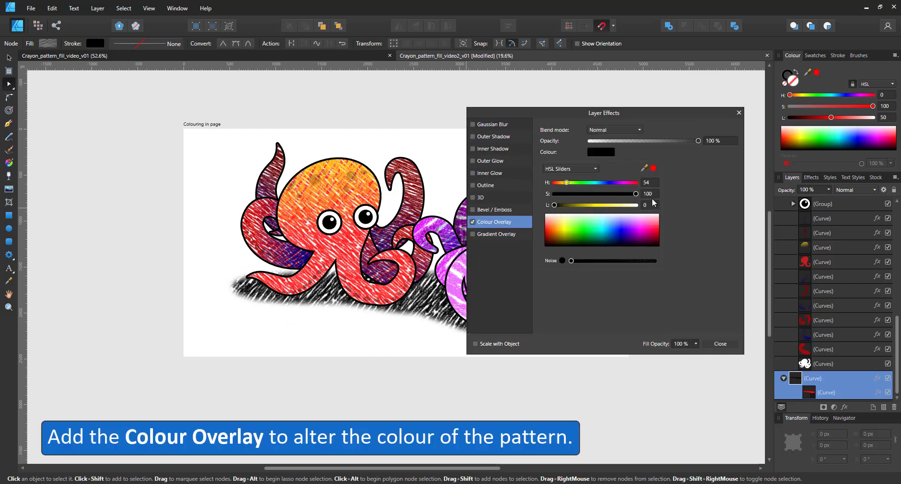
pyautogui.moveTo(636, 193); pyautogui.dragTo(573, 193)
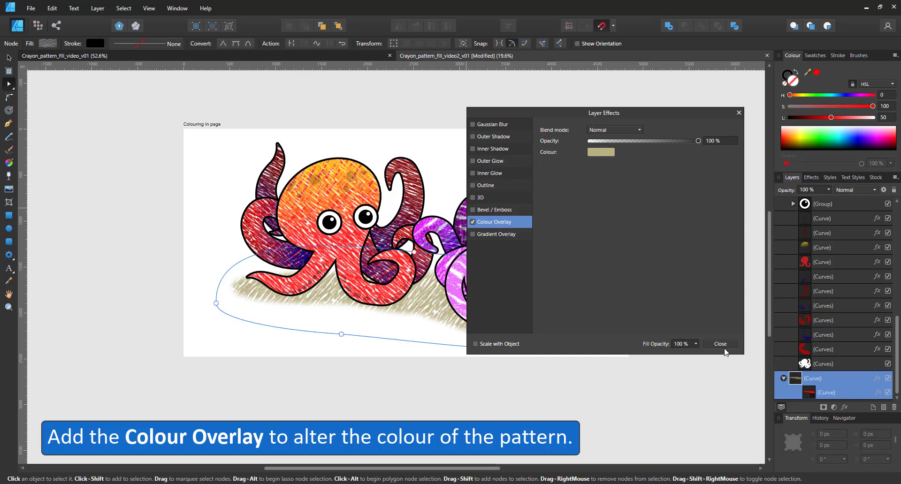
pyautogui.click(721, 343)
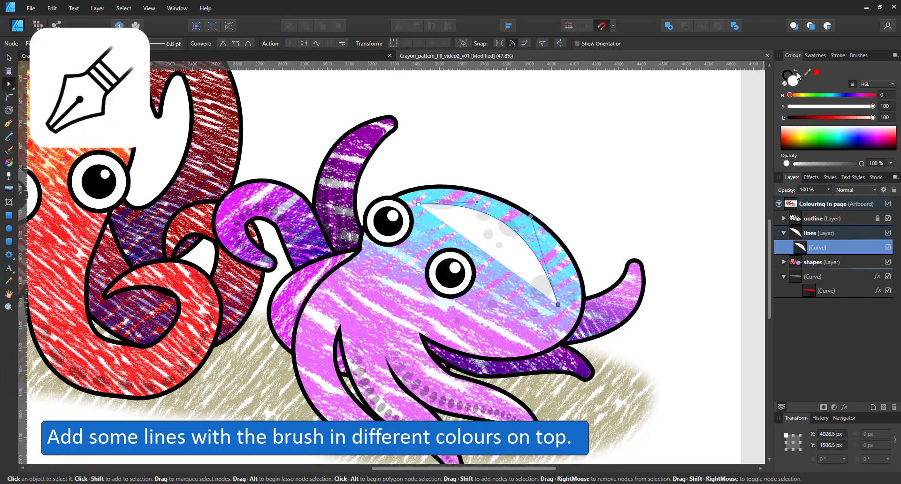
# Apply a crayon brush to the head highlight curve and set its stroke width to 70 pt
pyautogui.click(858, 55)
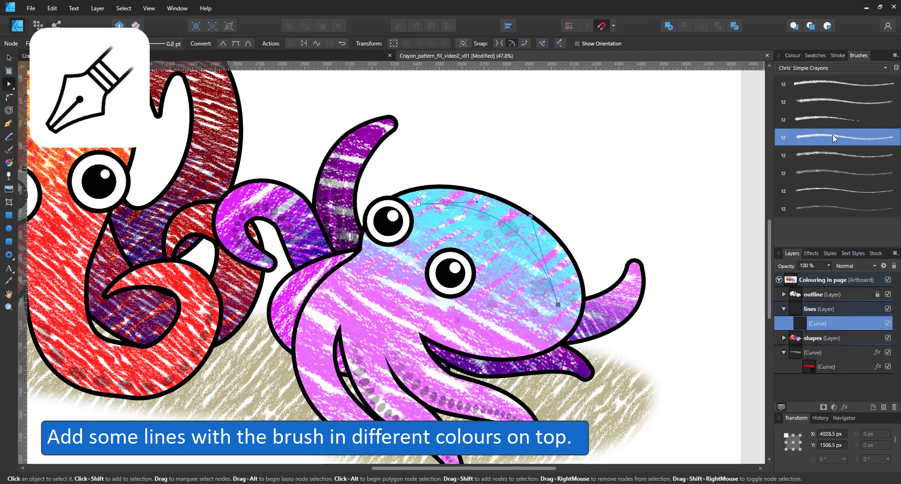
pyautogui.click(141, 43)
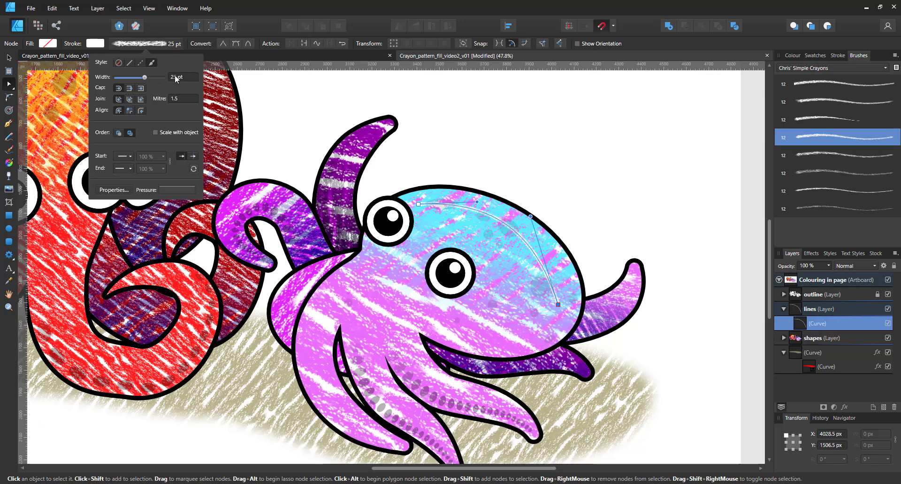
pyautogui.moveTo(136, 77); pyautogui.dragTo(154, 77)
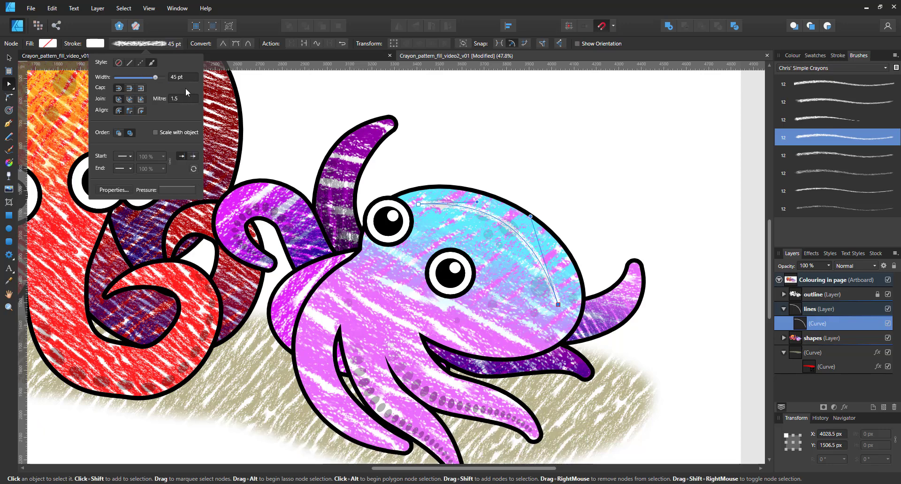
pyautogui.write('70')
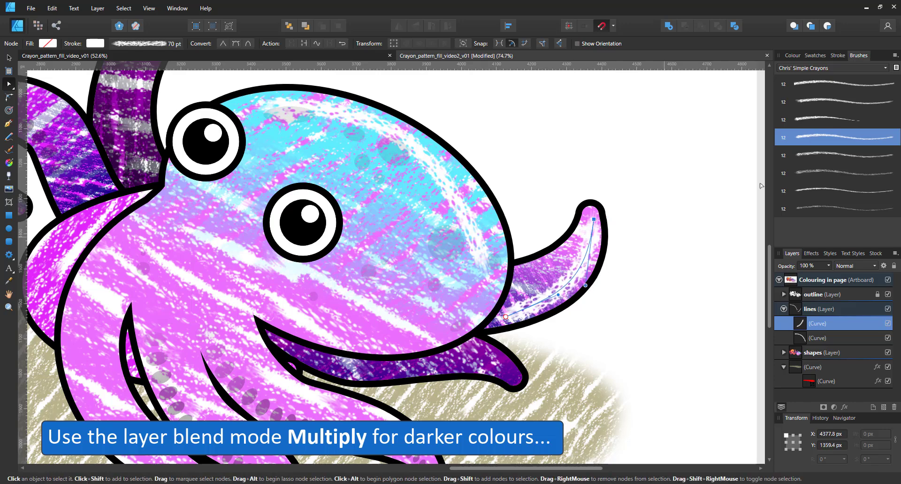
# Set the tentacle stroke to dark purple and blend the lines layer in Multiply at half opacity
pyautogui.click(792, 56)
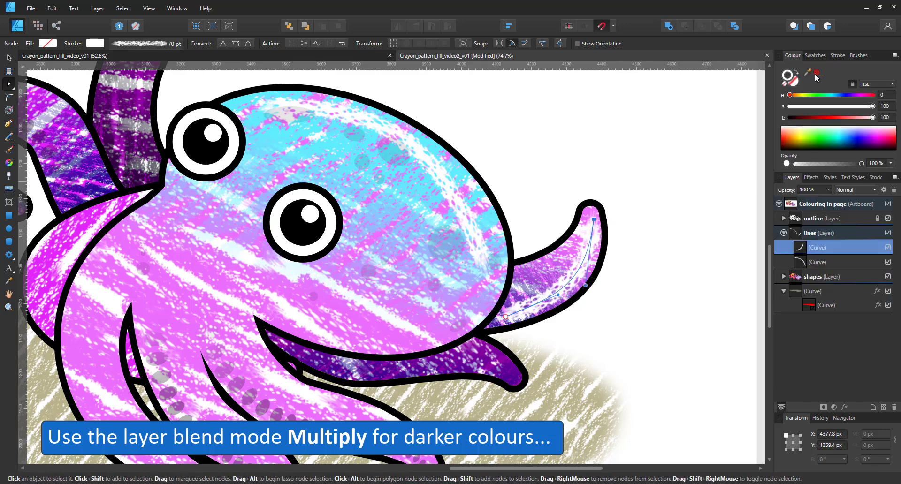
pyautogui.click(869, 190)
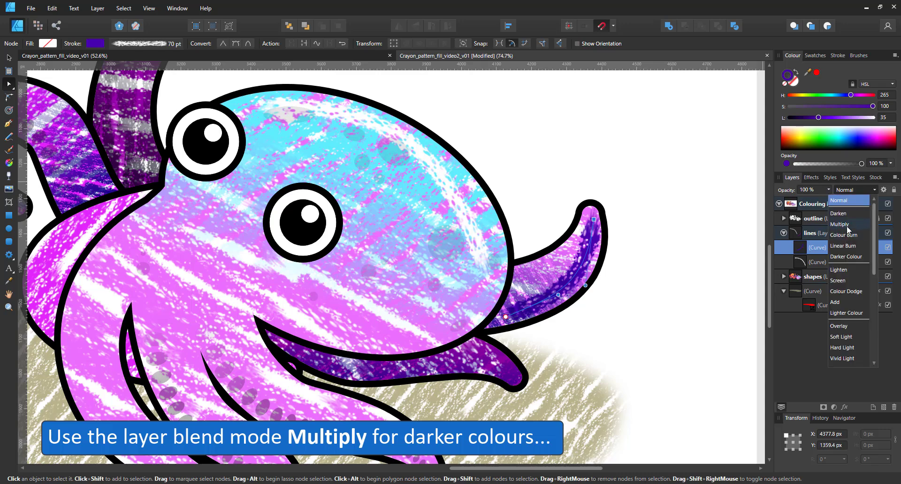
pyautogui.click(839, 224)
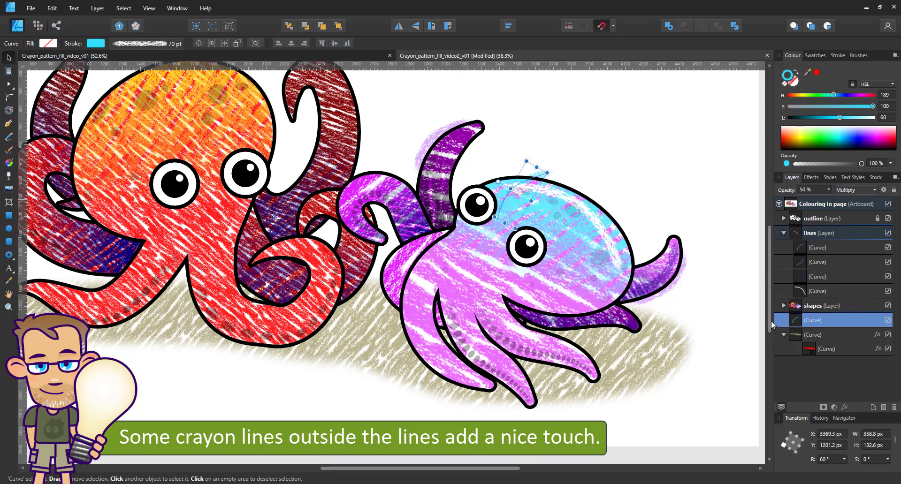
# Add red and pink crayon strokes on the red octopus and nudge the red one into place
pyautogui.click(7, 86)
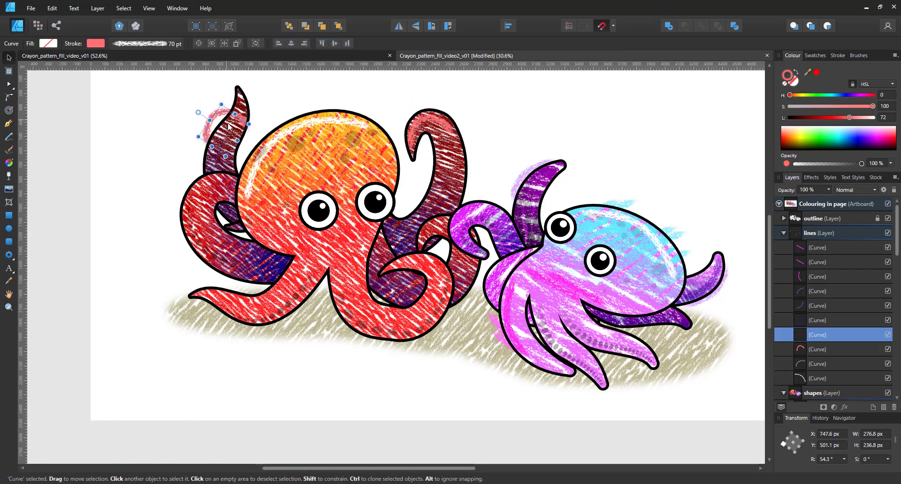
pyautogui.click(7, 85)
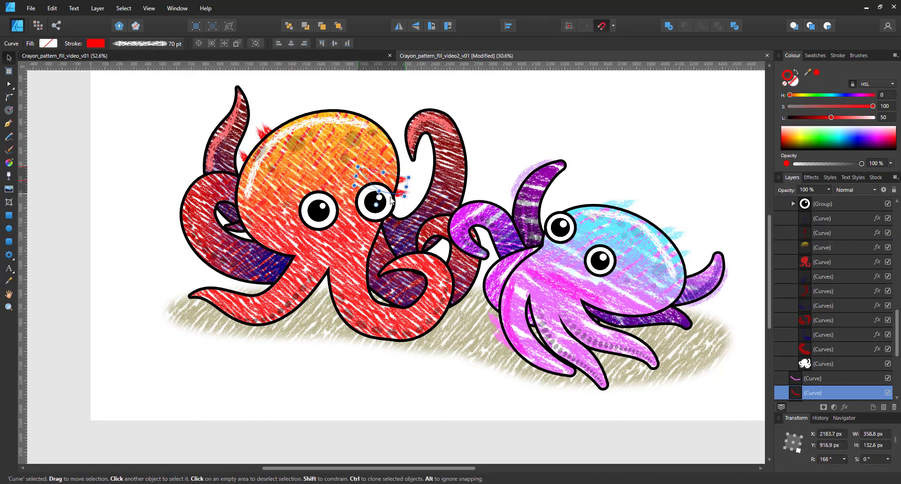
pyautogui.moveTo(382, 198); pyautogui.dragTo(382, 178)
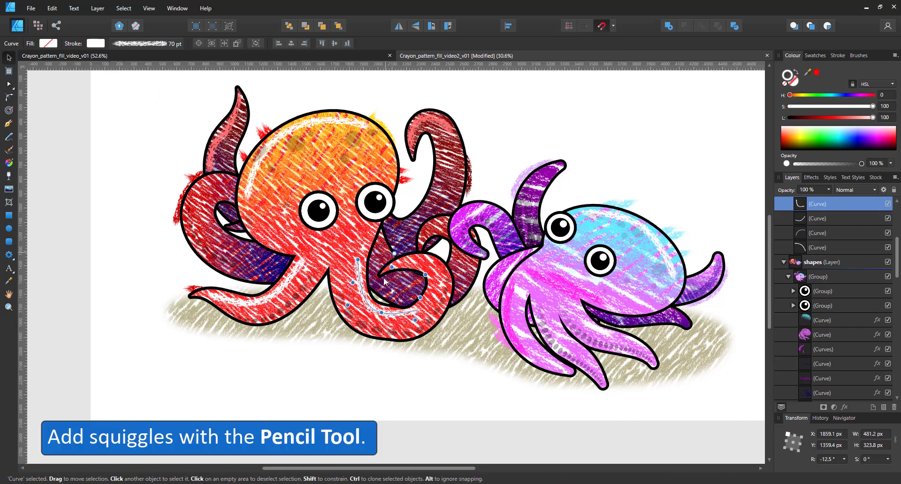
# Draw freehand Pencil squiggles around the red octopus's eyes and a purple swirl on the blue head
pyautogui.click(8, 136)
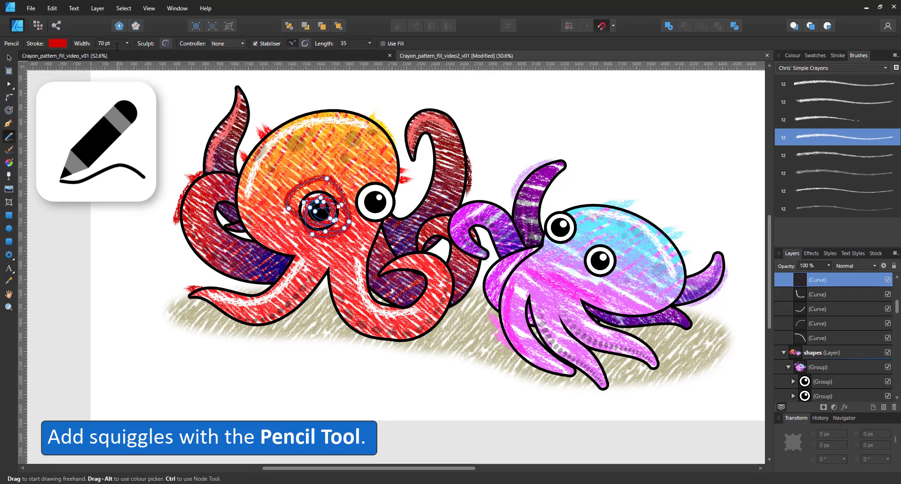
pyautogui.click(836, 294)
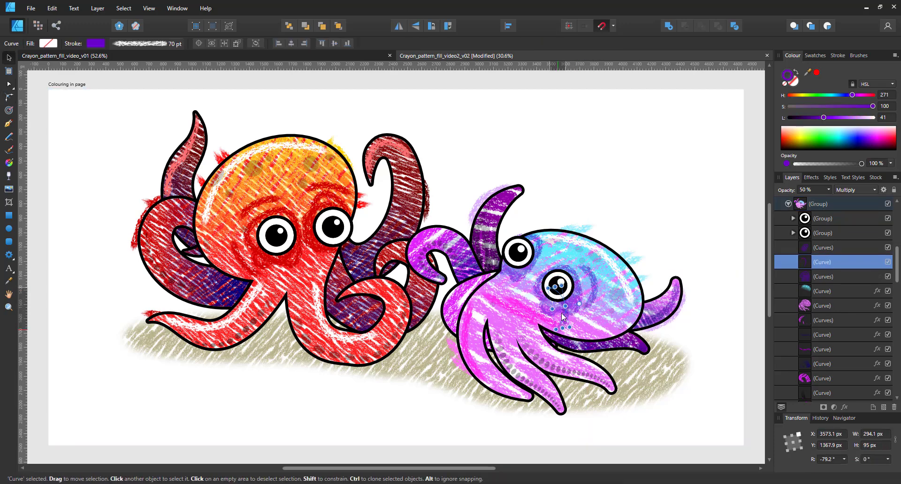
# Tweak the eye squiggle, then streak greyish-beige crayon strokes across the sandy shadow
pyautogui.moveTo(561, 287); pyautogui.dragTo(523, 285)
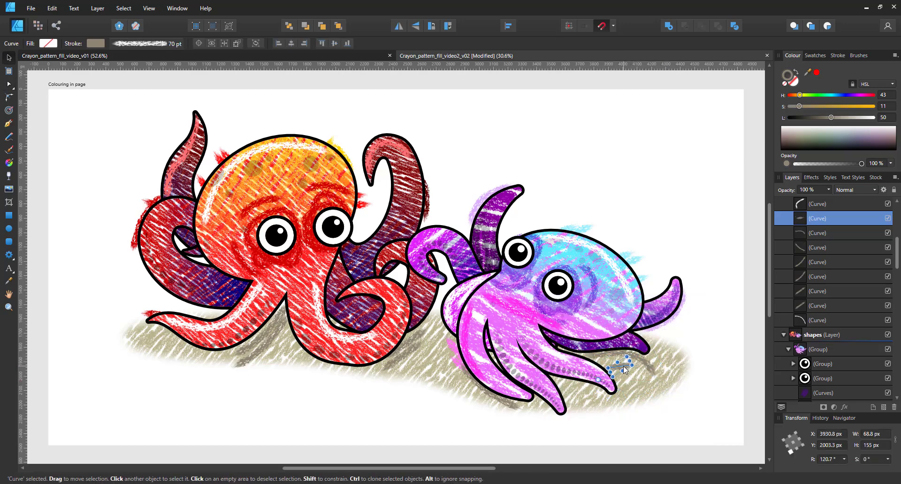
pyautogui.click(342, 414)
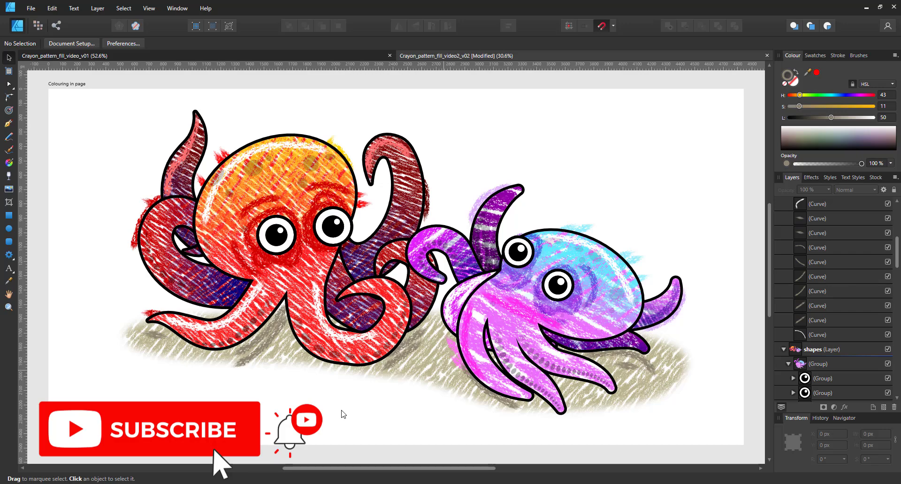
pyautogui.moveTo(373, 408)
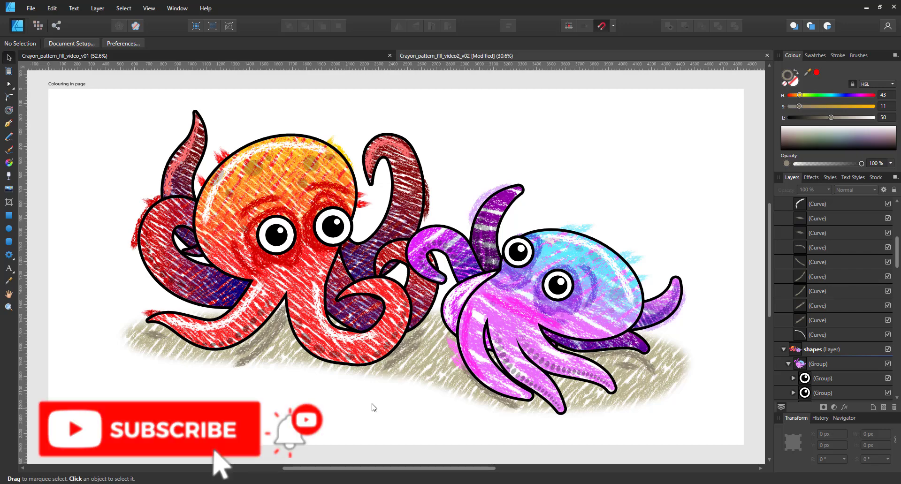